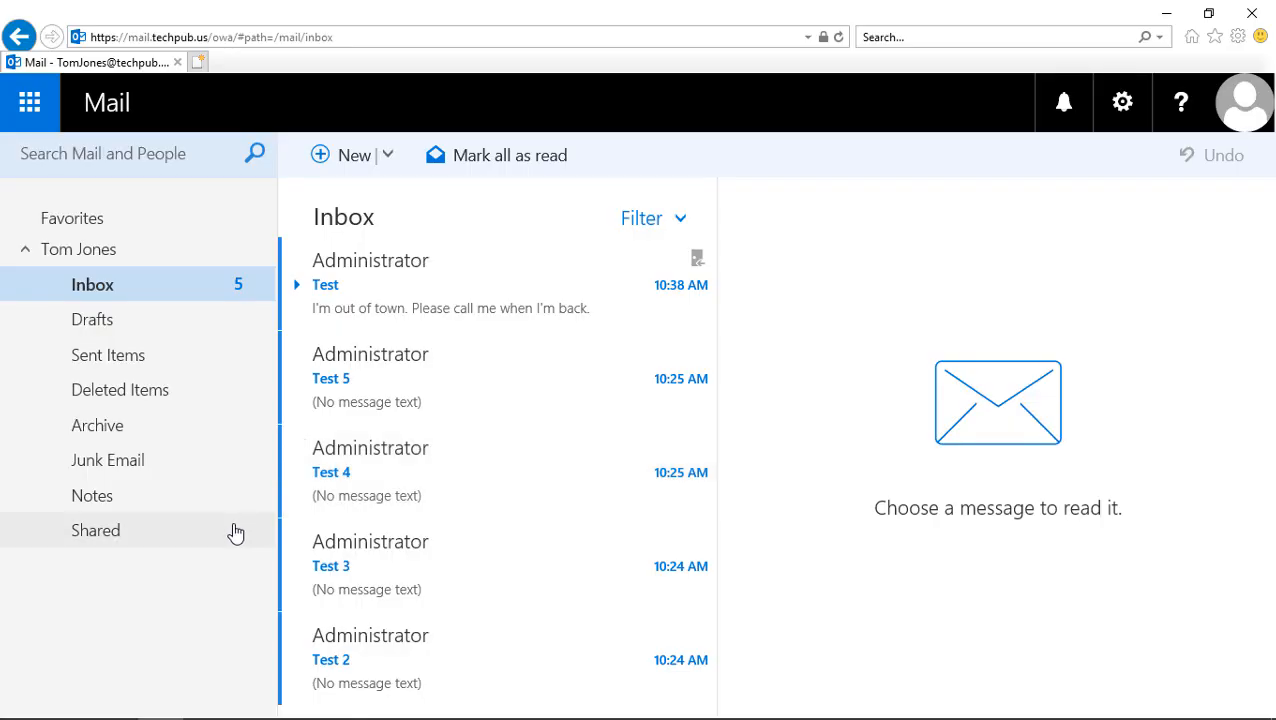
mouse_move(198, 532)
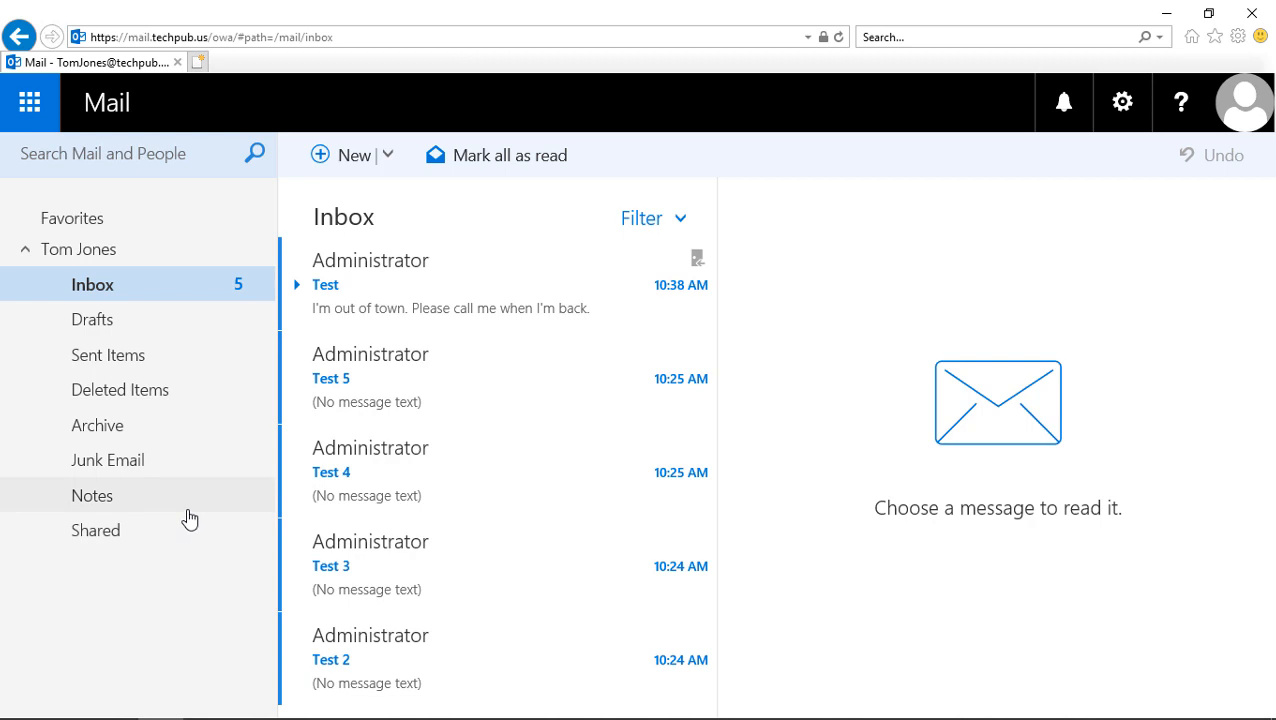
mouse_move(200, 512)
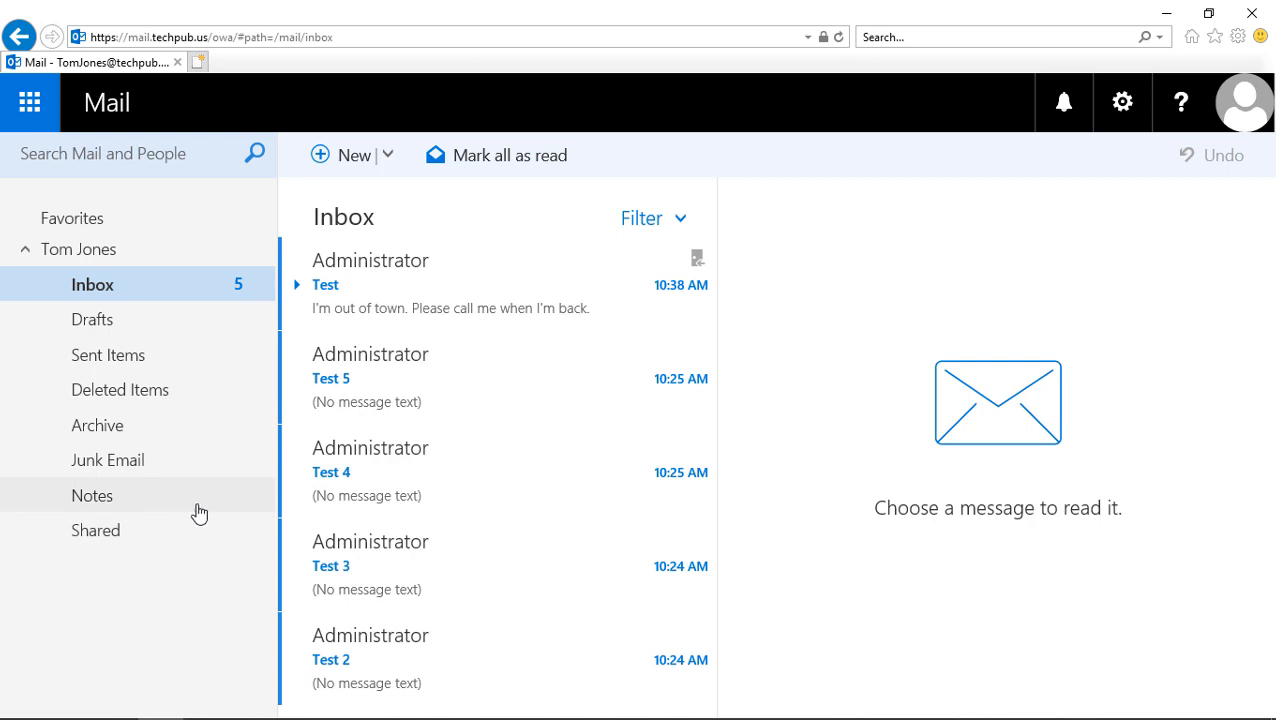
mouse_move(164, 418)
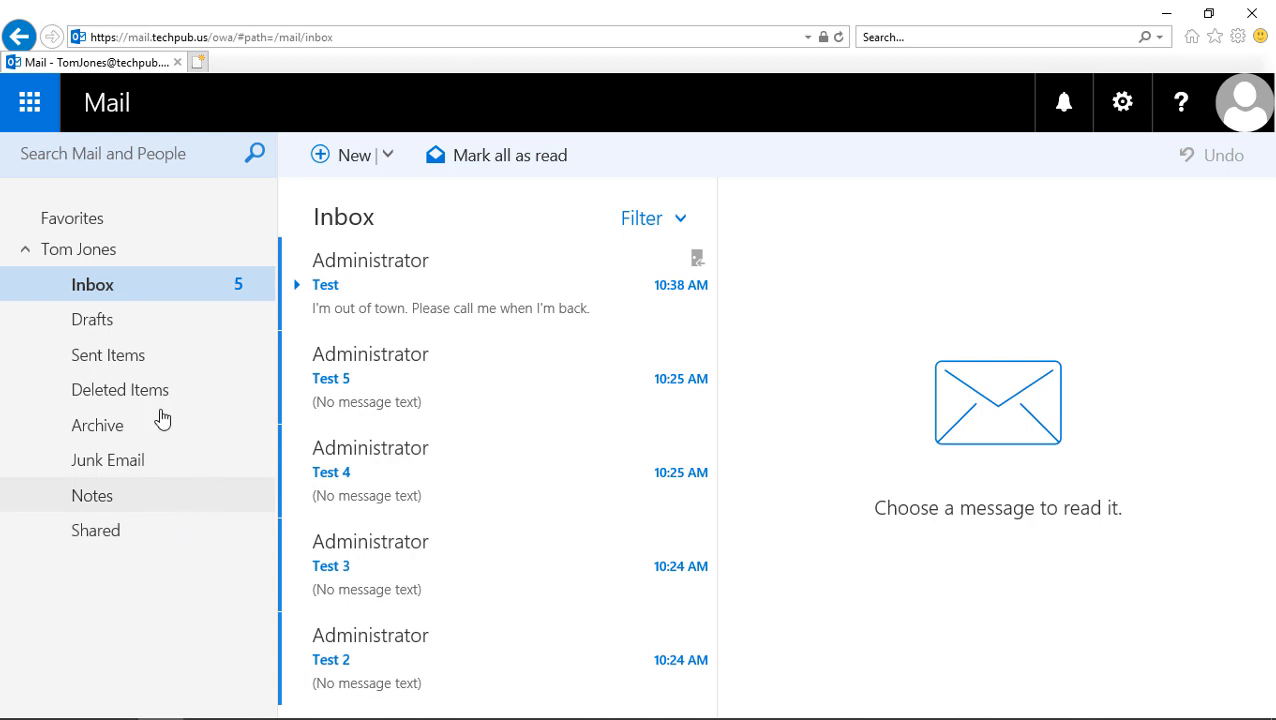
click(80, 248)
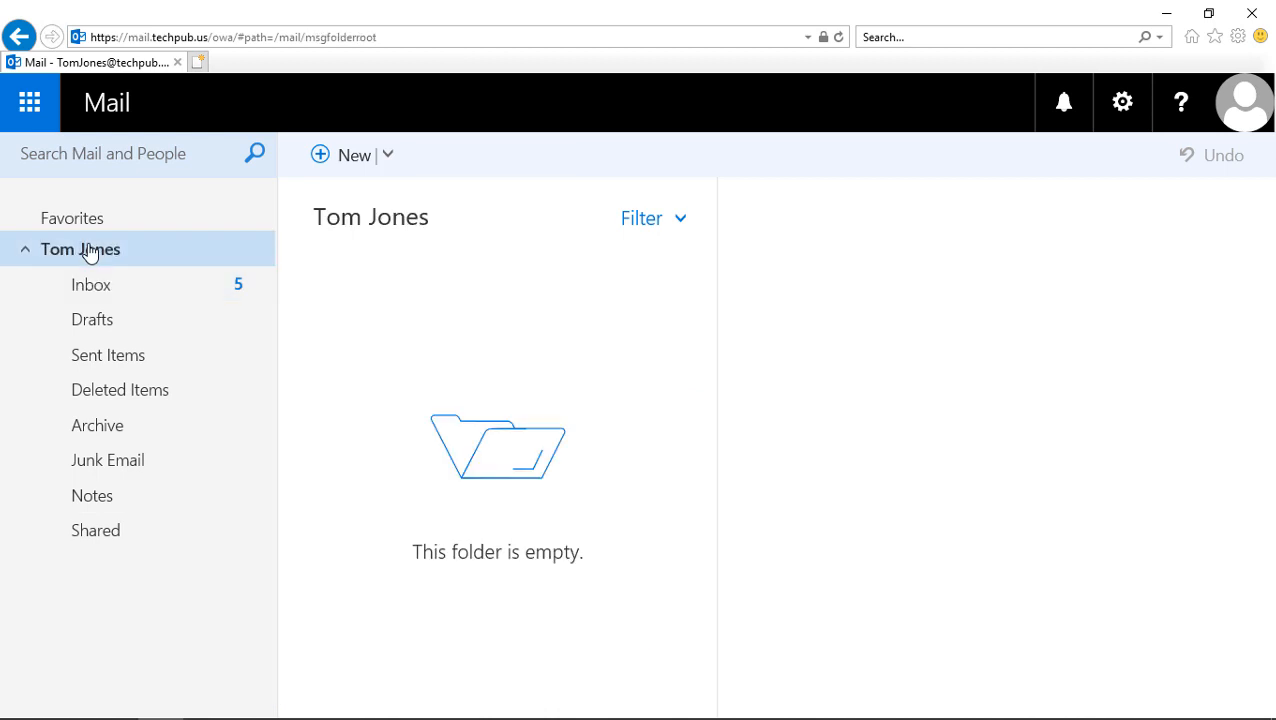
Create a new top-level folder named NewBusiness under the mailbox root
right_click(80, 248)
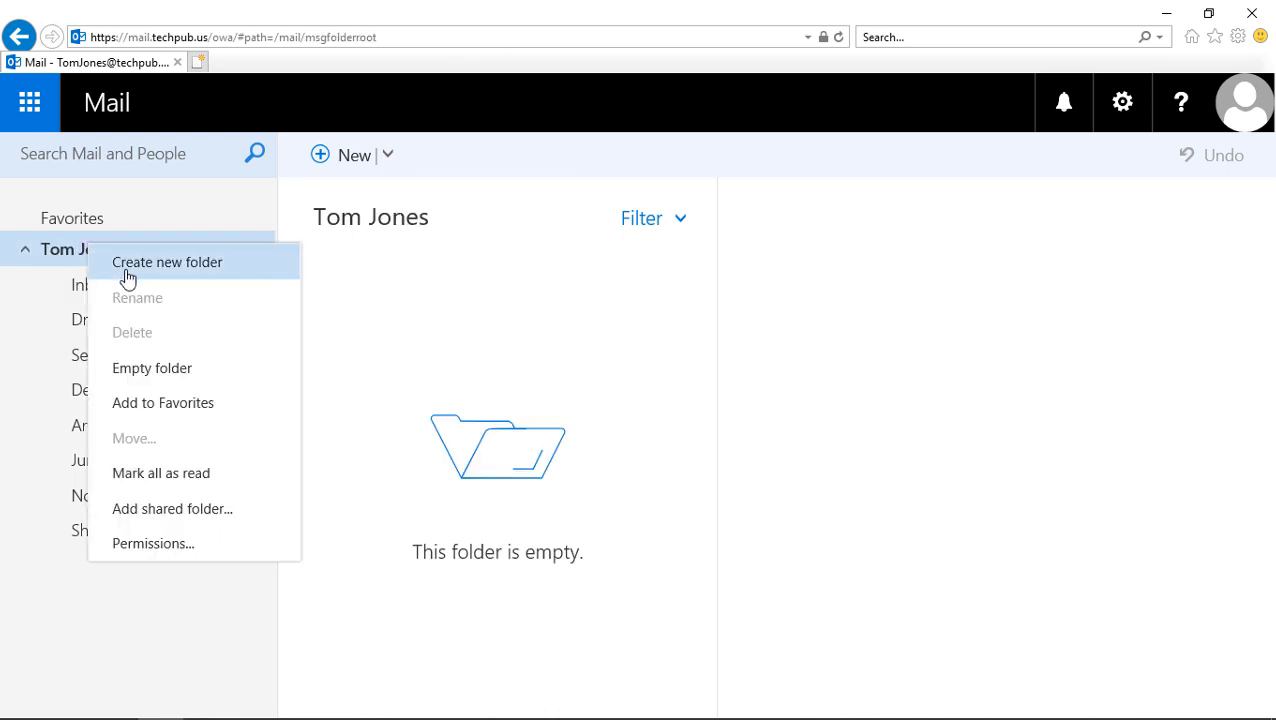
click(168, 262)
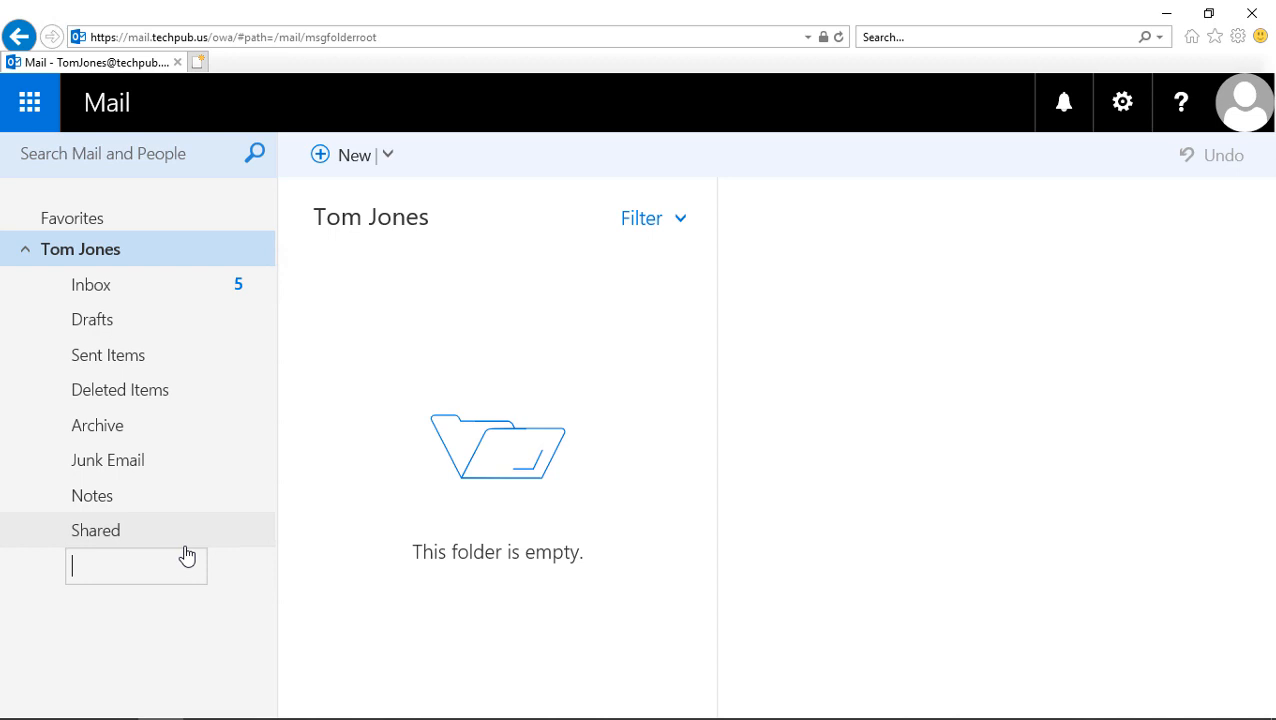
text(NewBusiness)
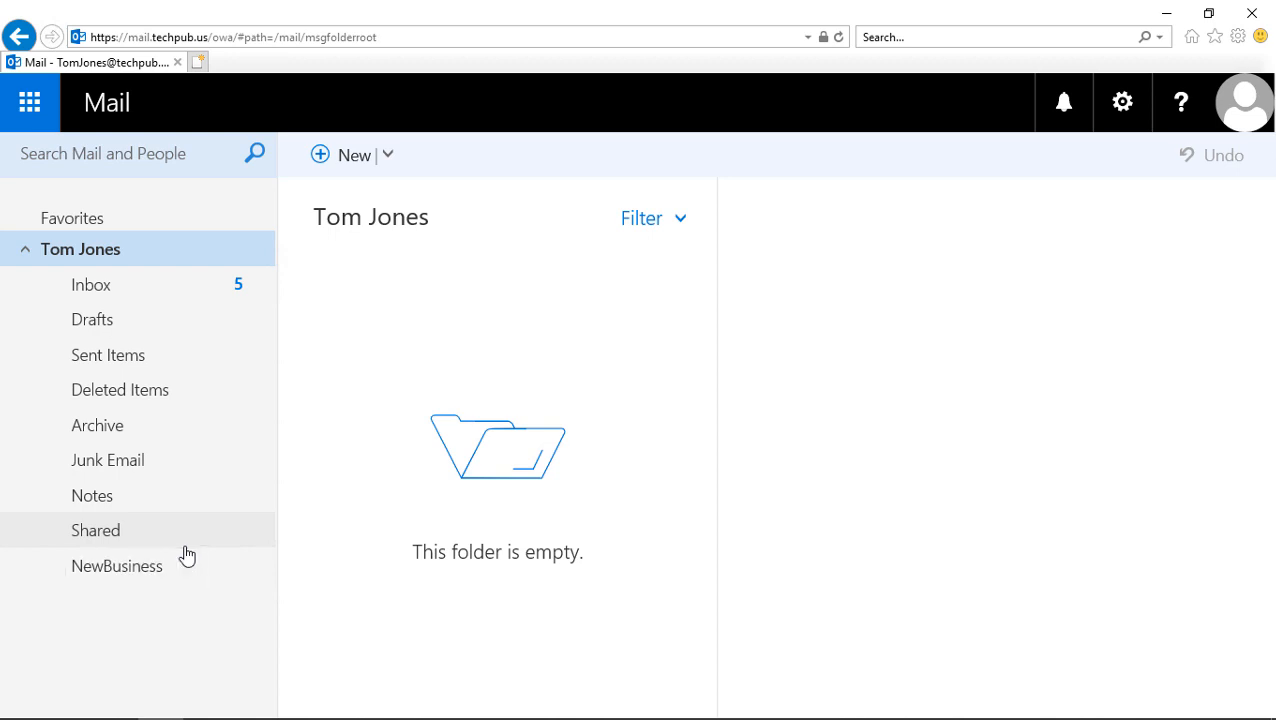
Check the empty NewBusiness folder, then return to the Inbox with the Test message
click(118, 564)
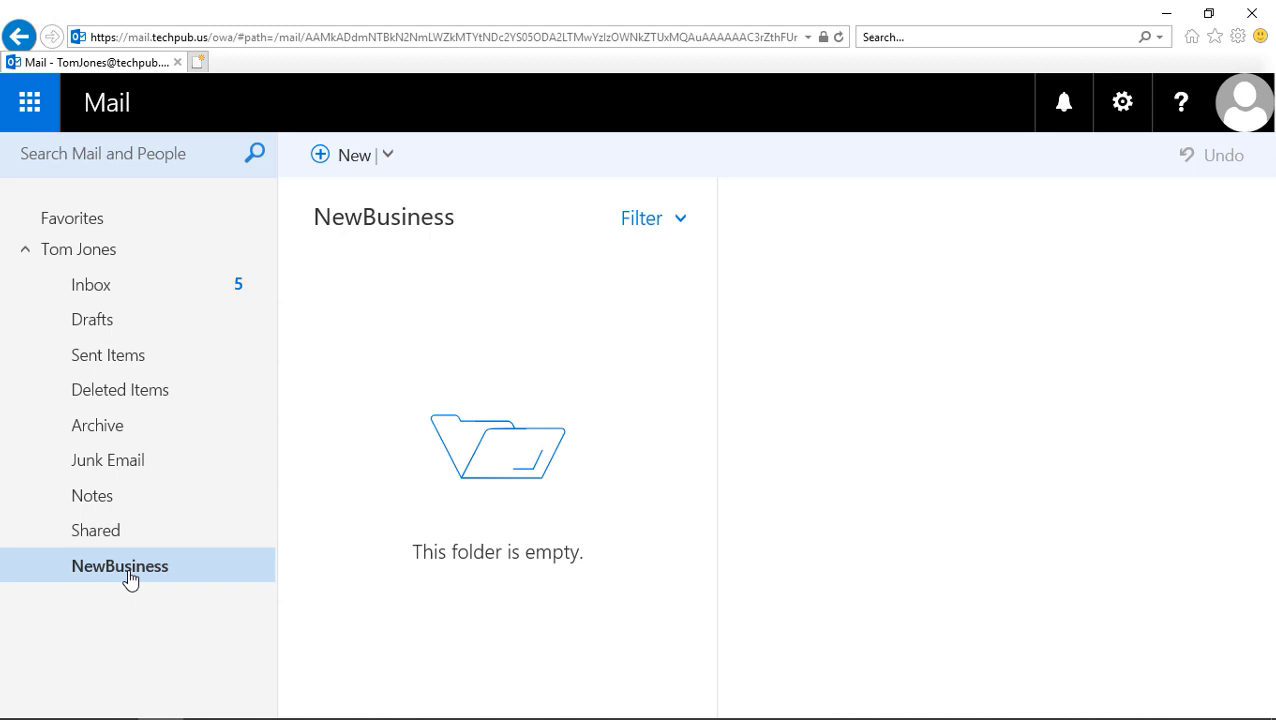
mouse_move(108, 356)
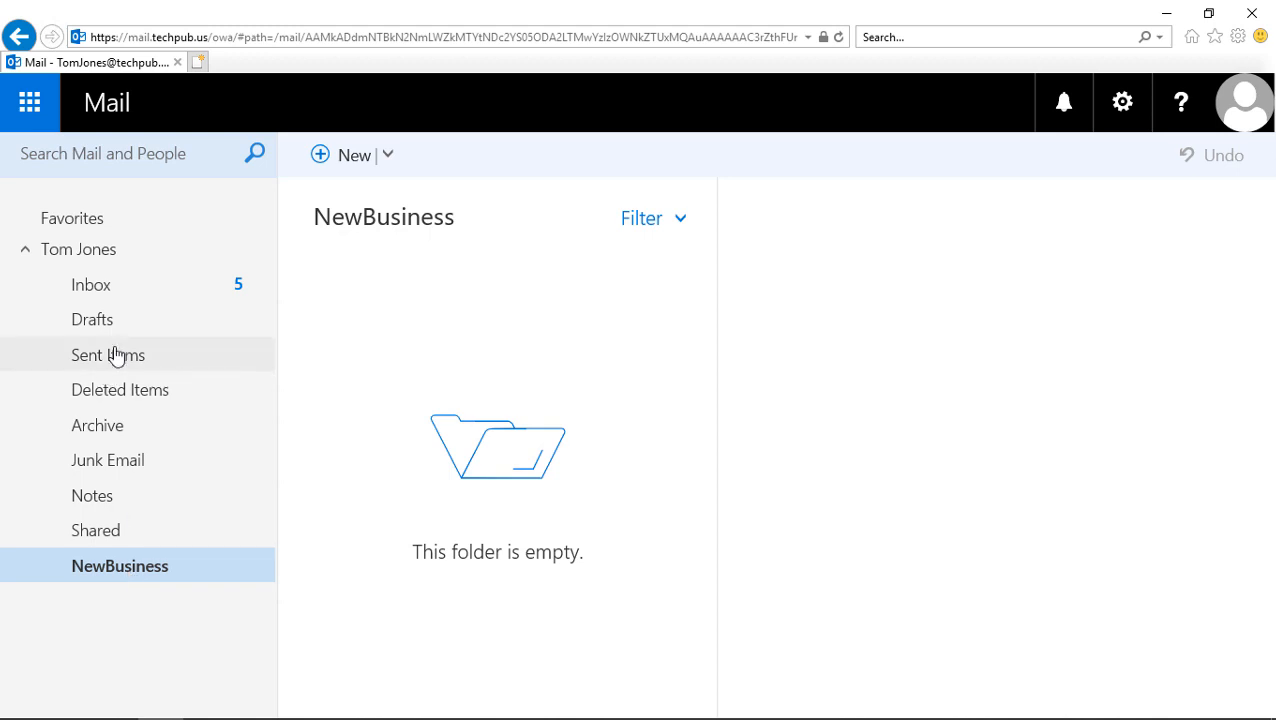
click(92, 284)
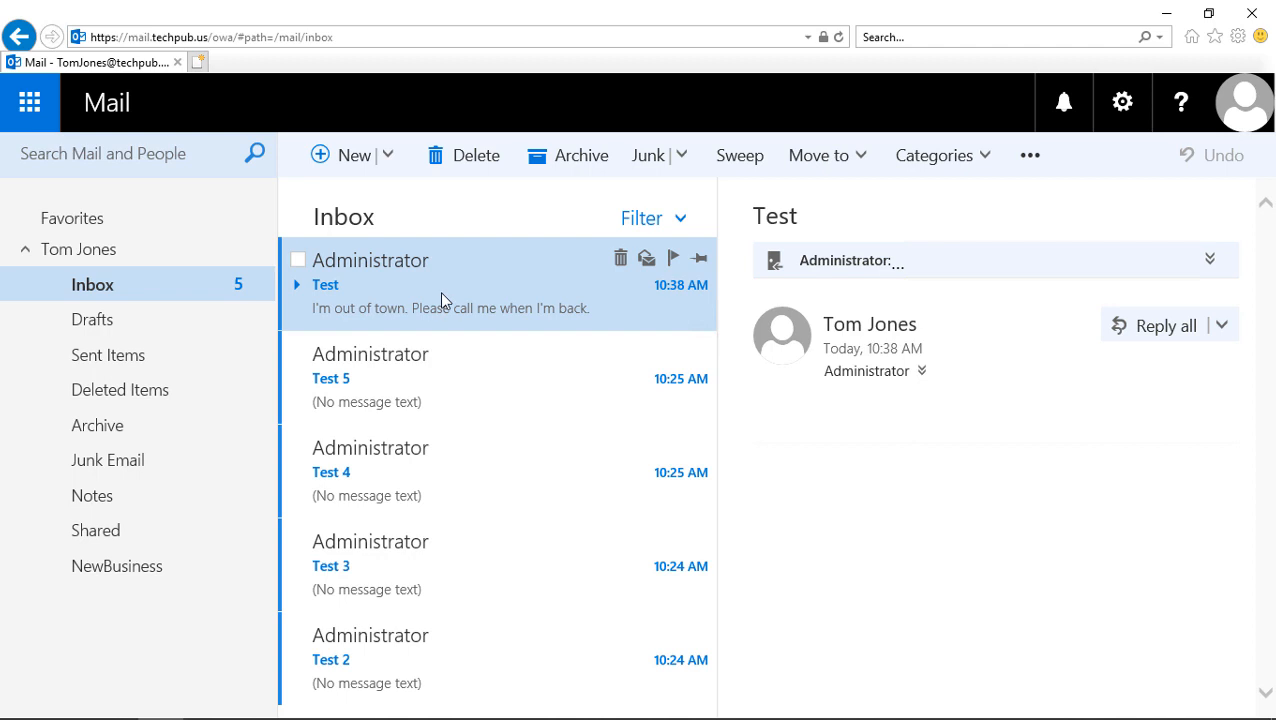
mouse_move(448, 280)
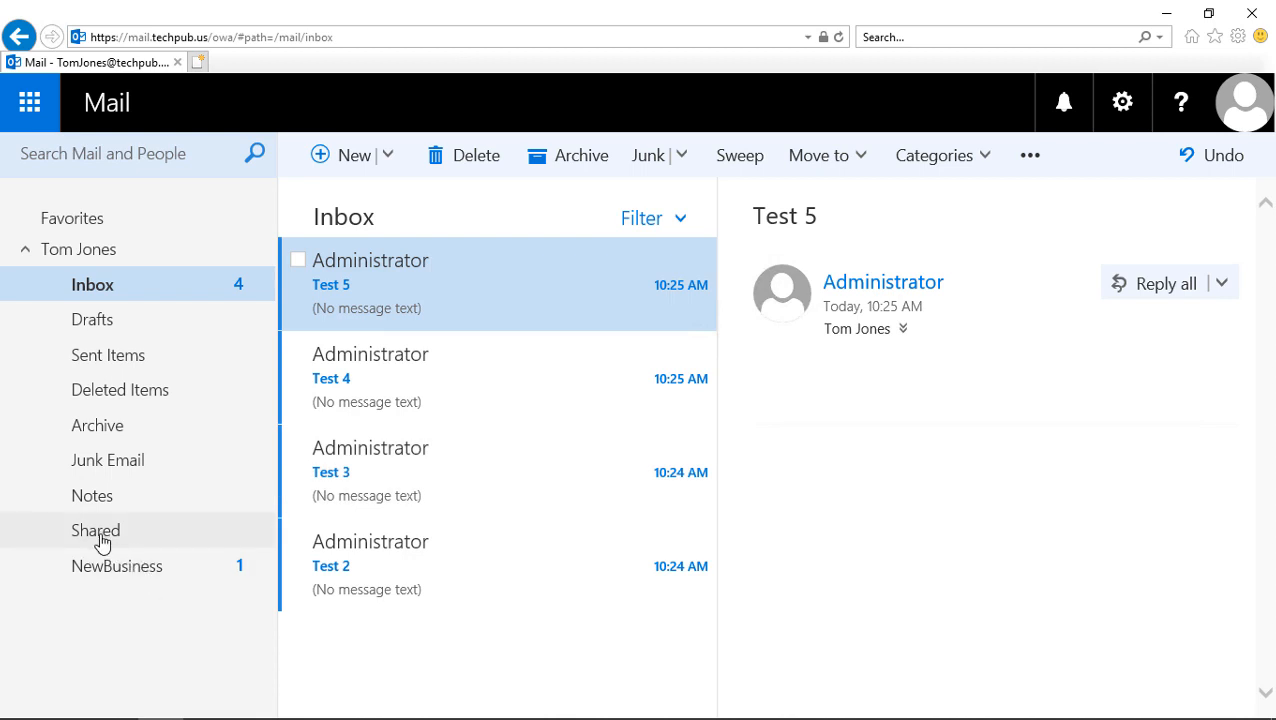
Nest Shared inside NewBusiness and open it to see Administrator's Test message
click(96, 530)
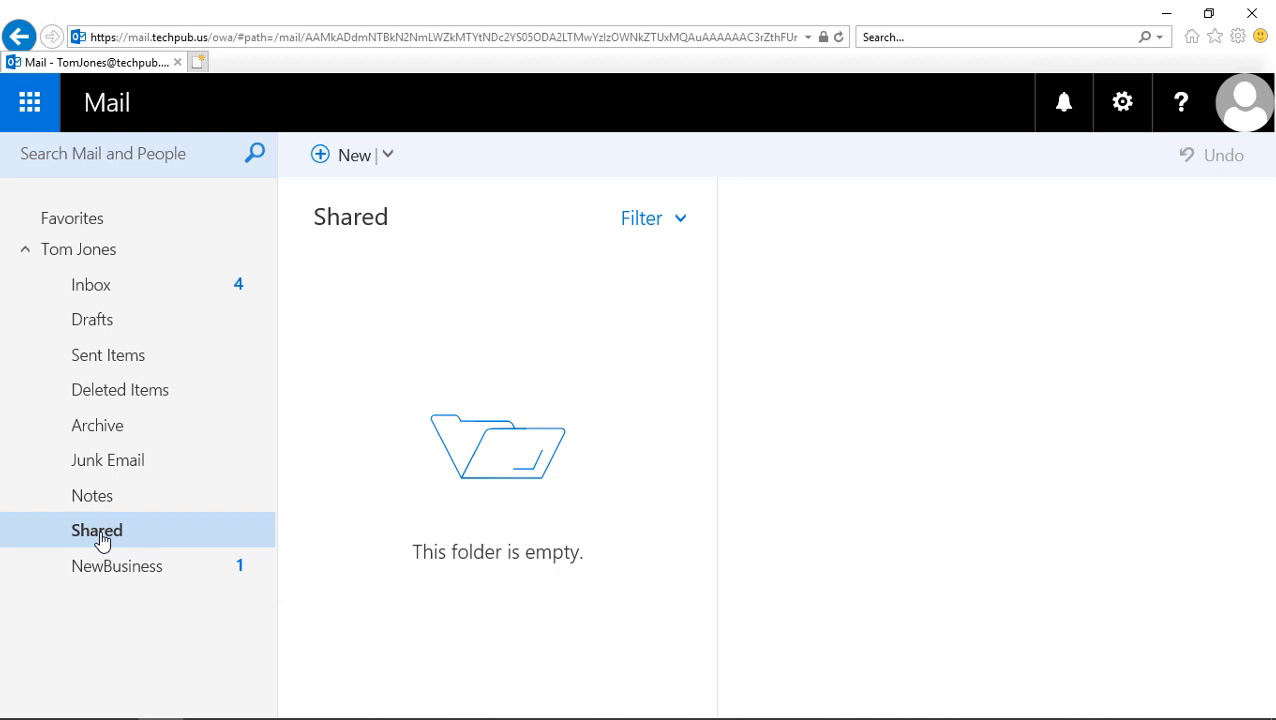
mouse_move(104, 532)
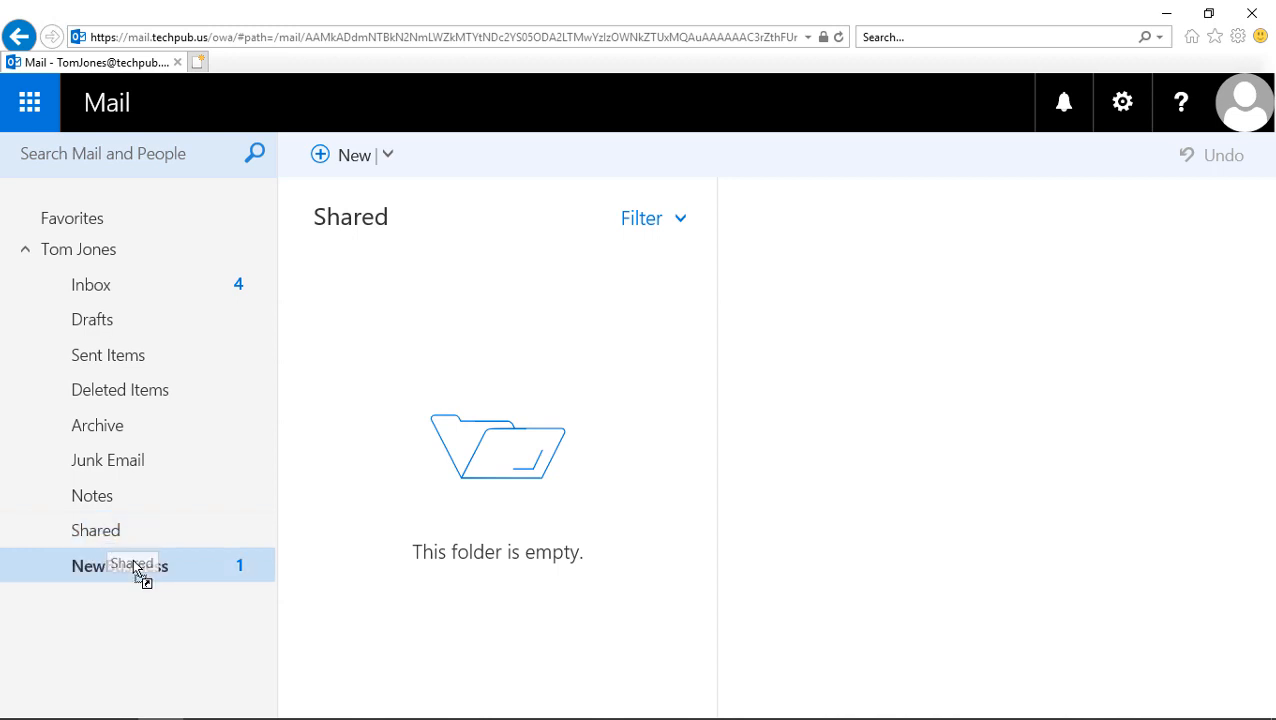
click(92, 284)
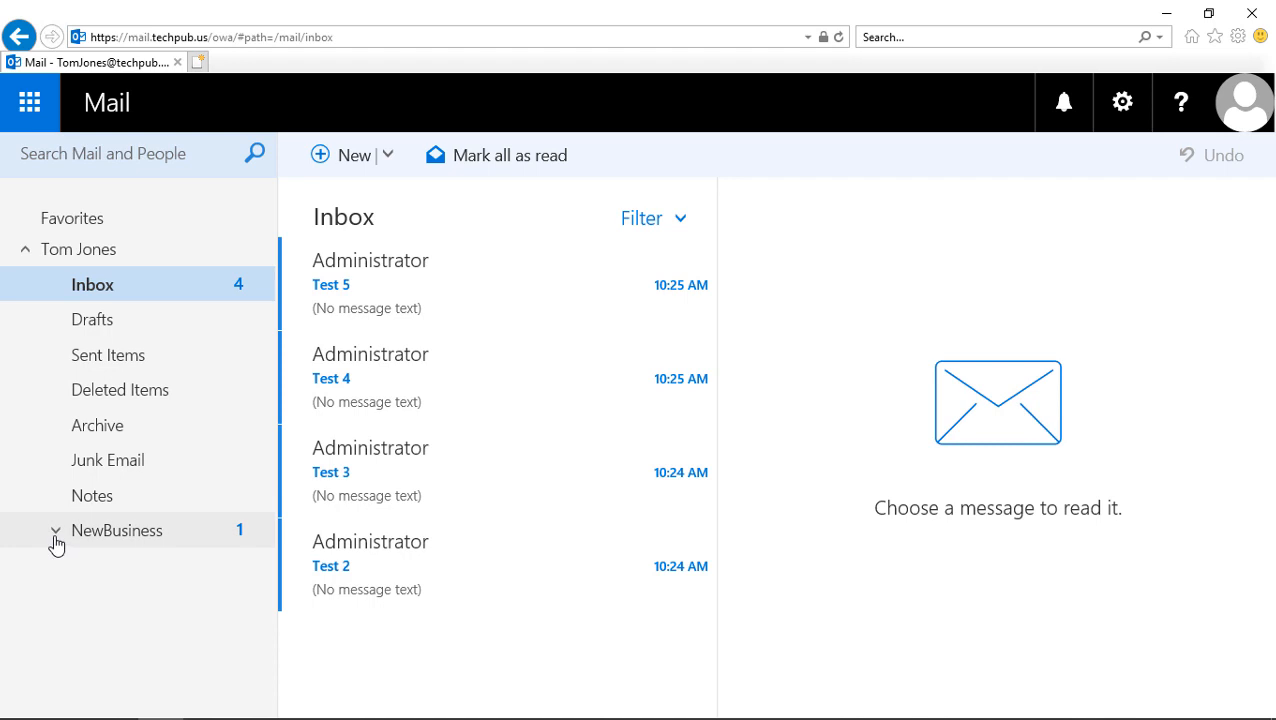
click(56, 530)
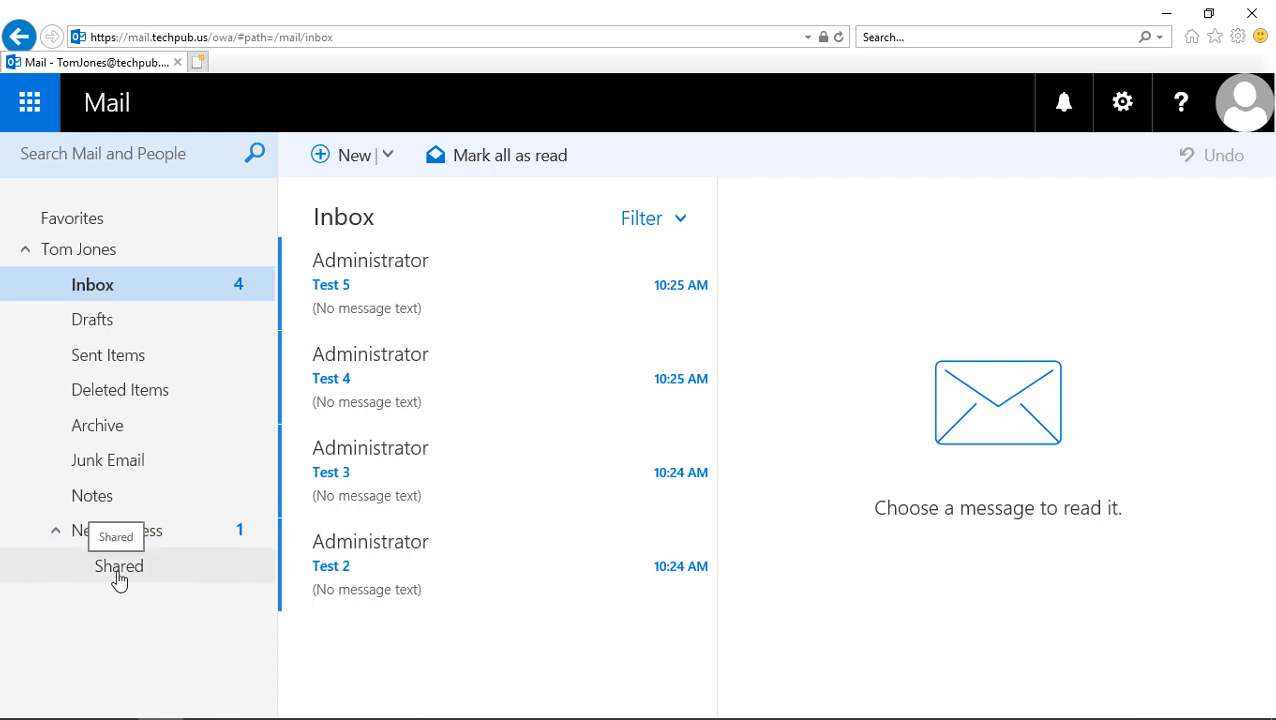
click(120, 530)
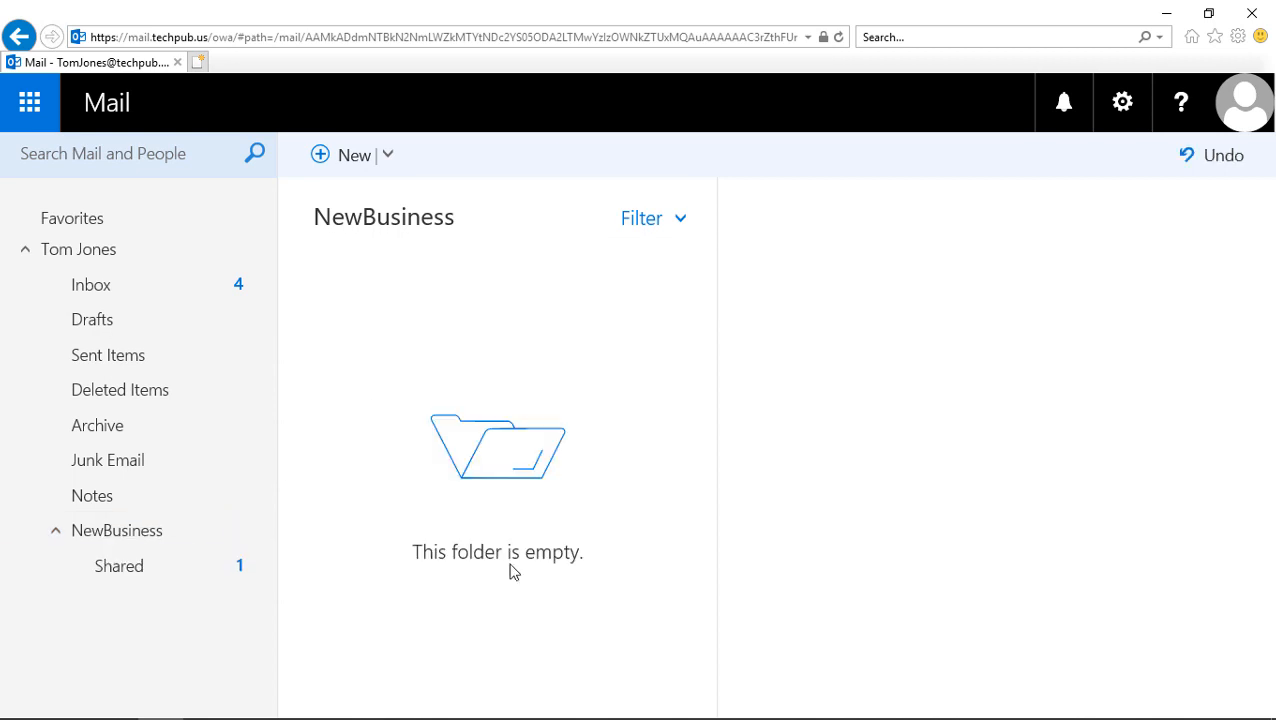
click(120, 564)
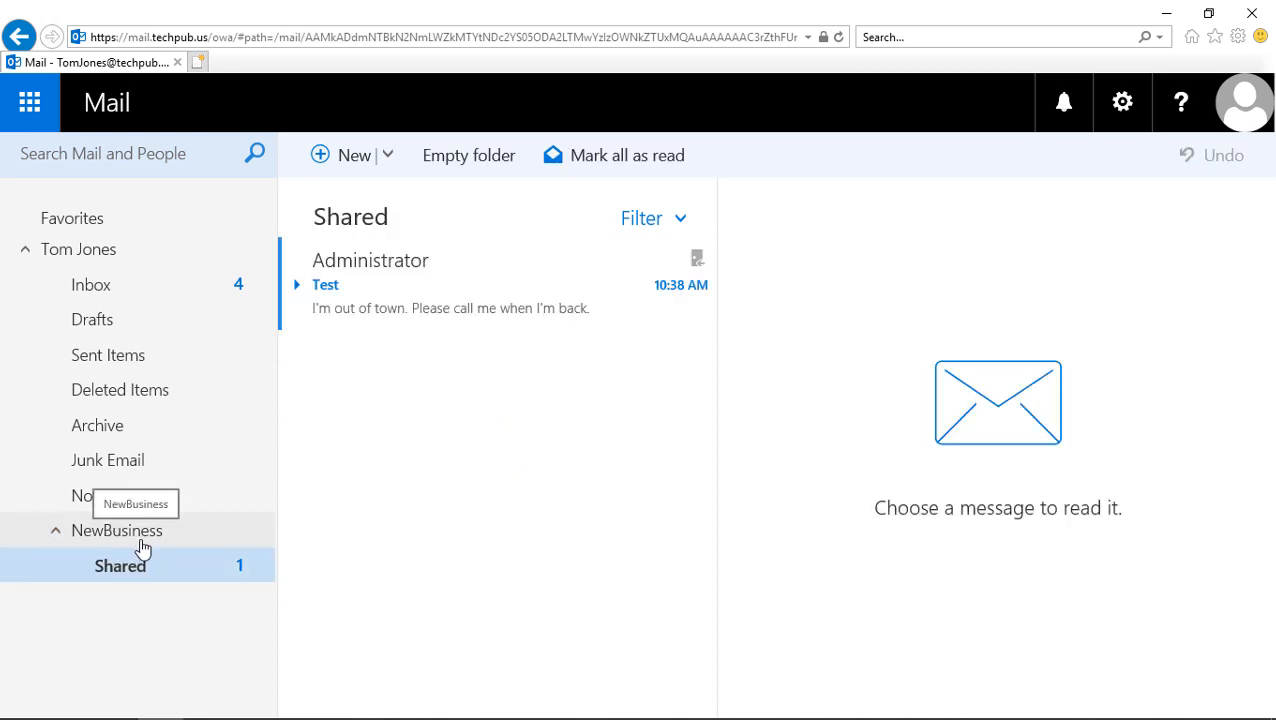
mouse_move(196, 556)
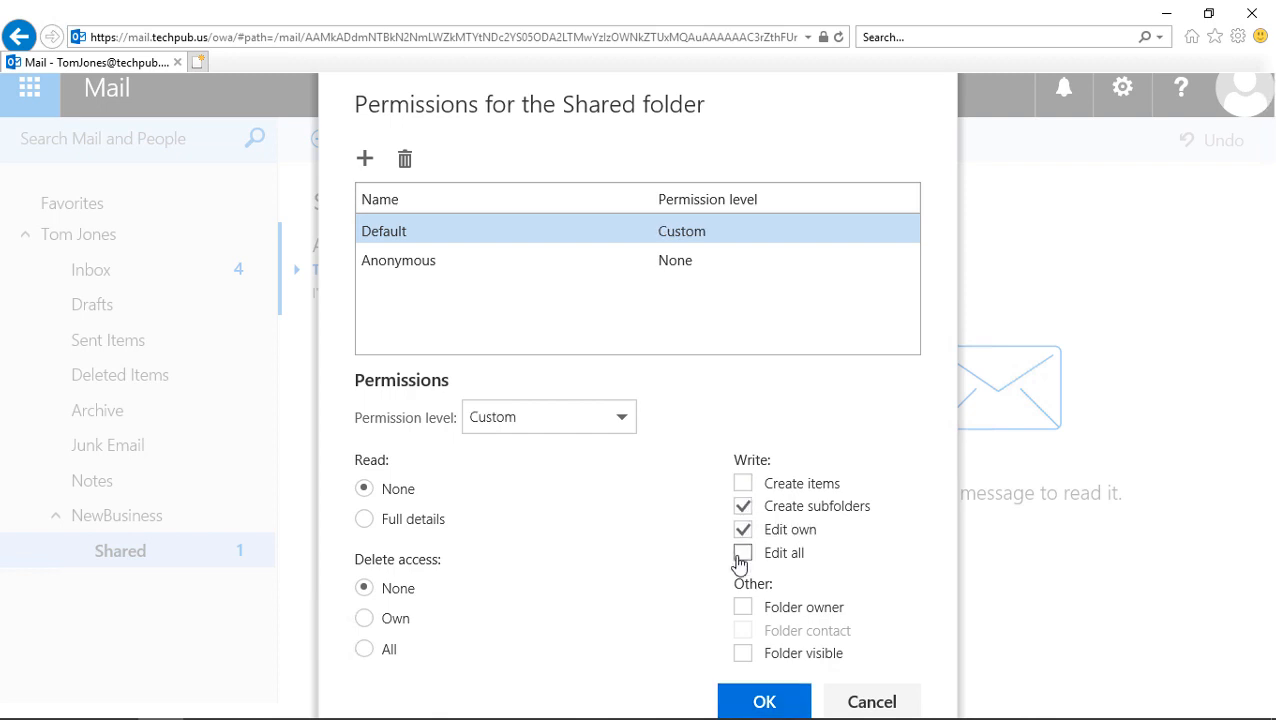
Adjust Default and Anonymous permission levels, leaving Anonymous back at None
click(744, 552)
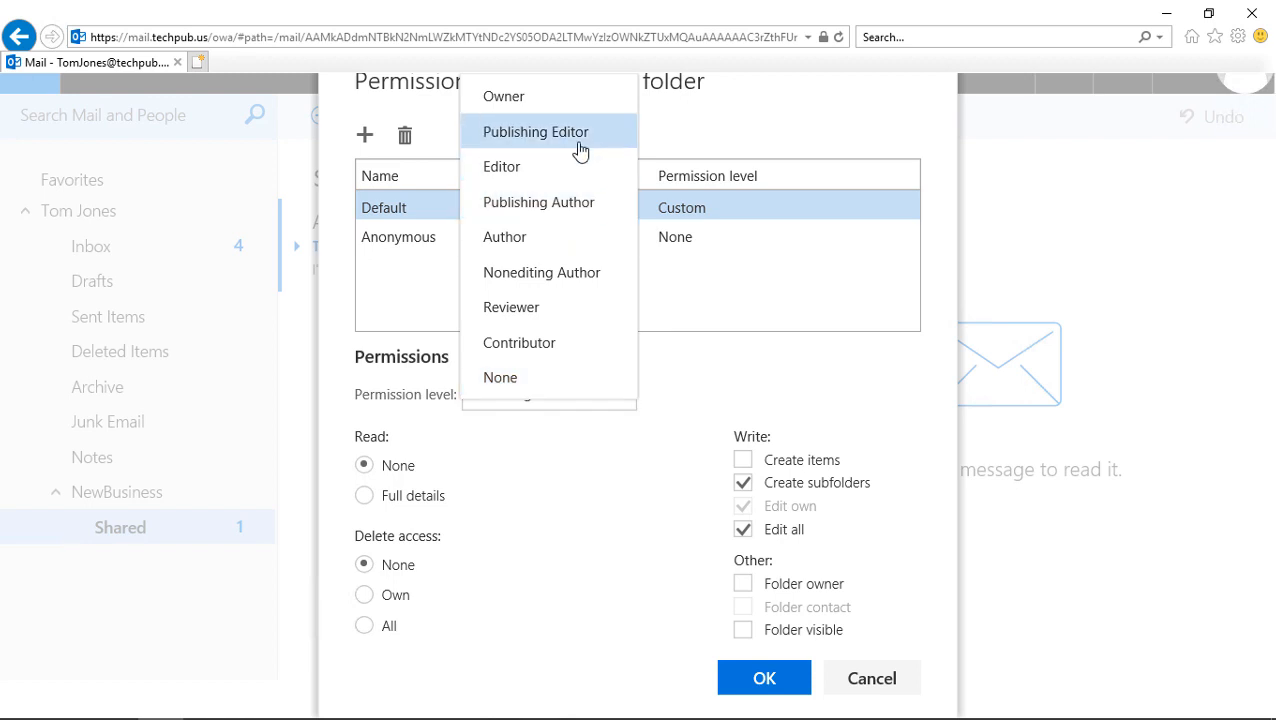
click(536, 132)
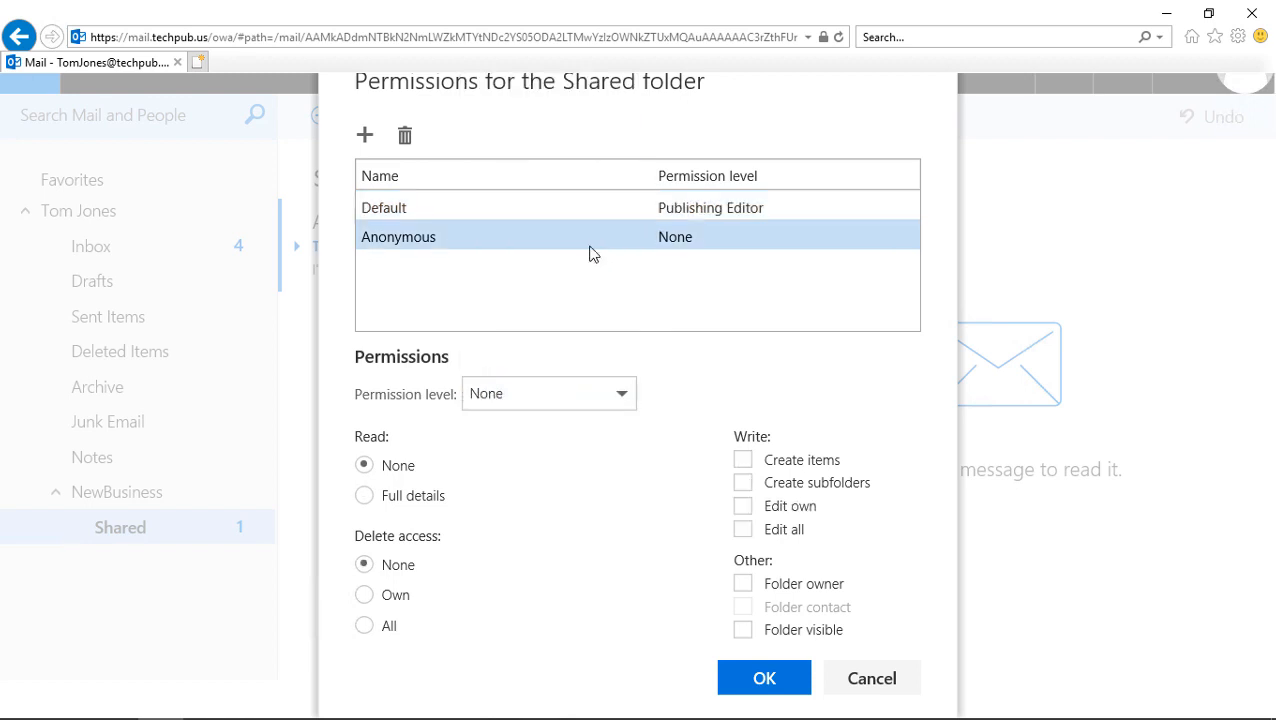
click(548, 392)
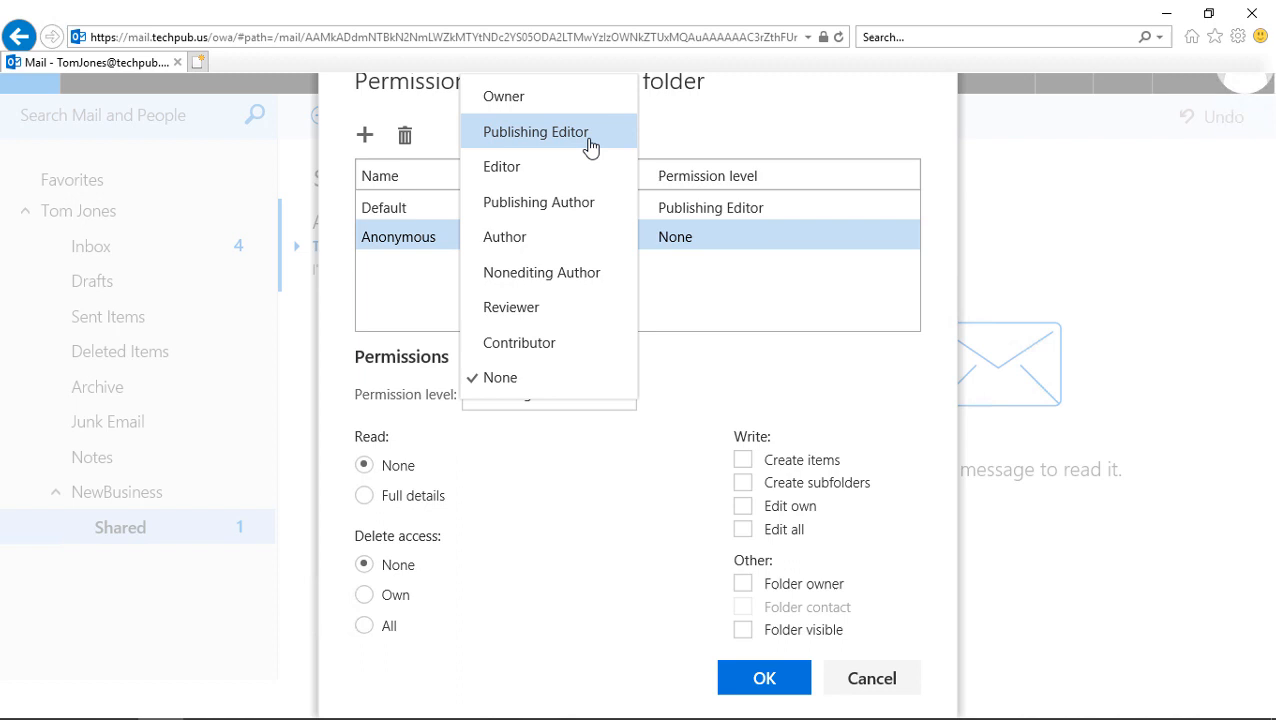
click(536, 132)
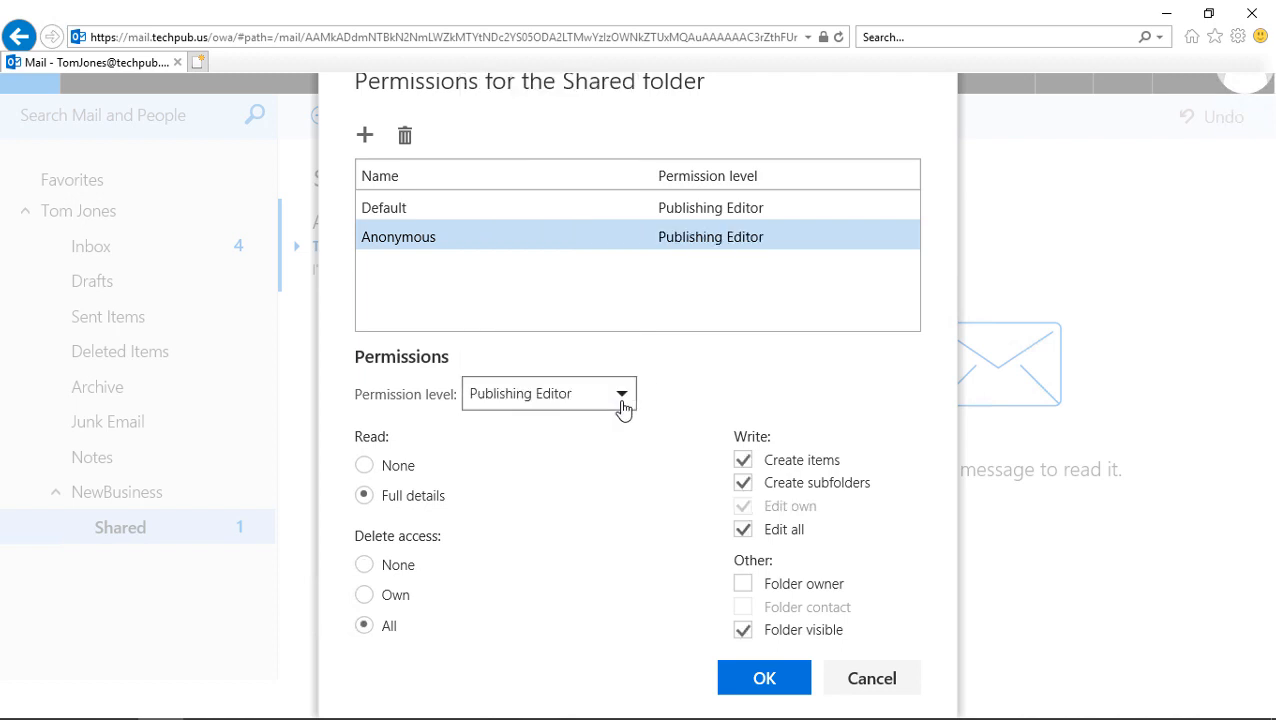
mouse_move(616, 360)
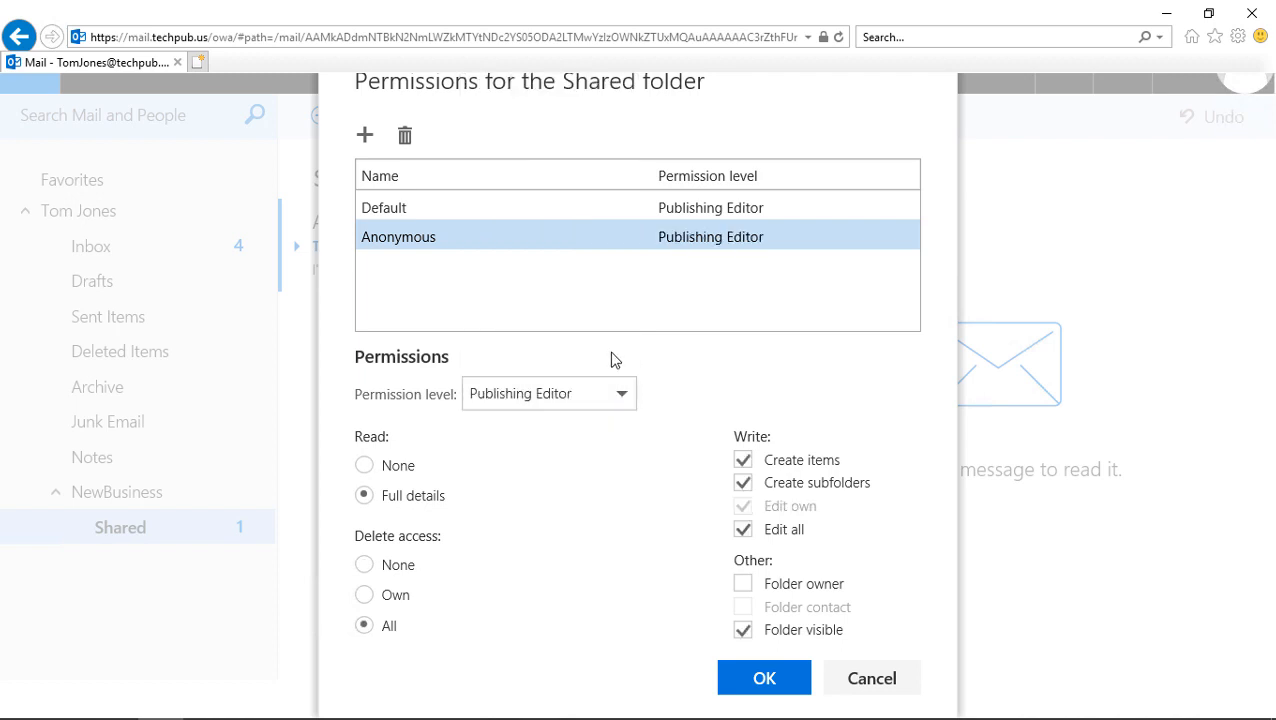
mouse_move(556, 278)
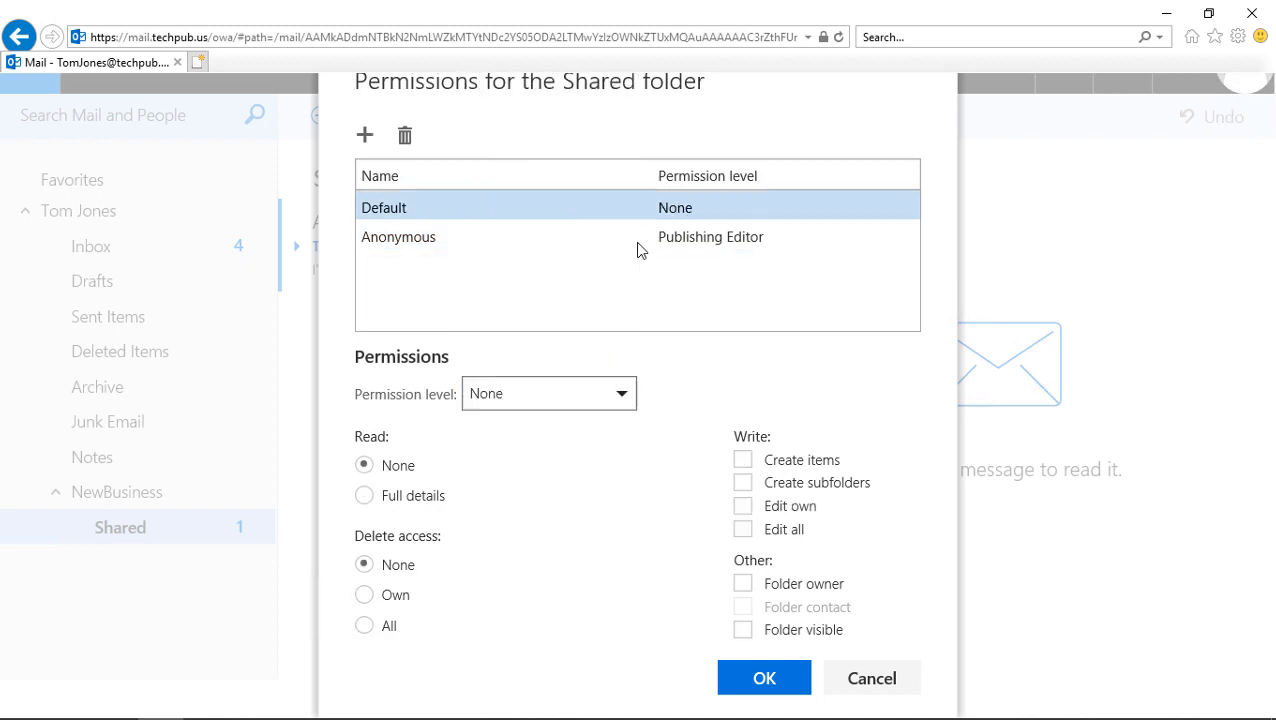
click(548, 392)
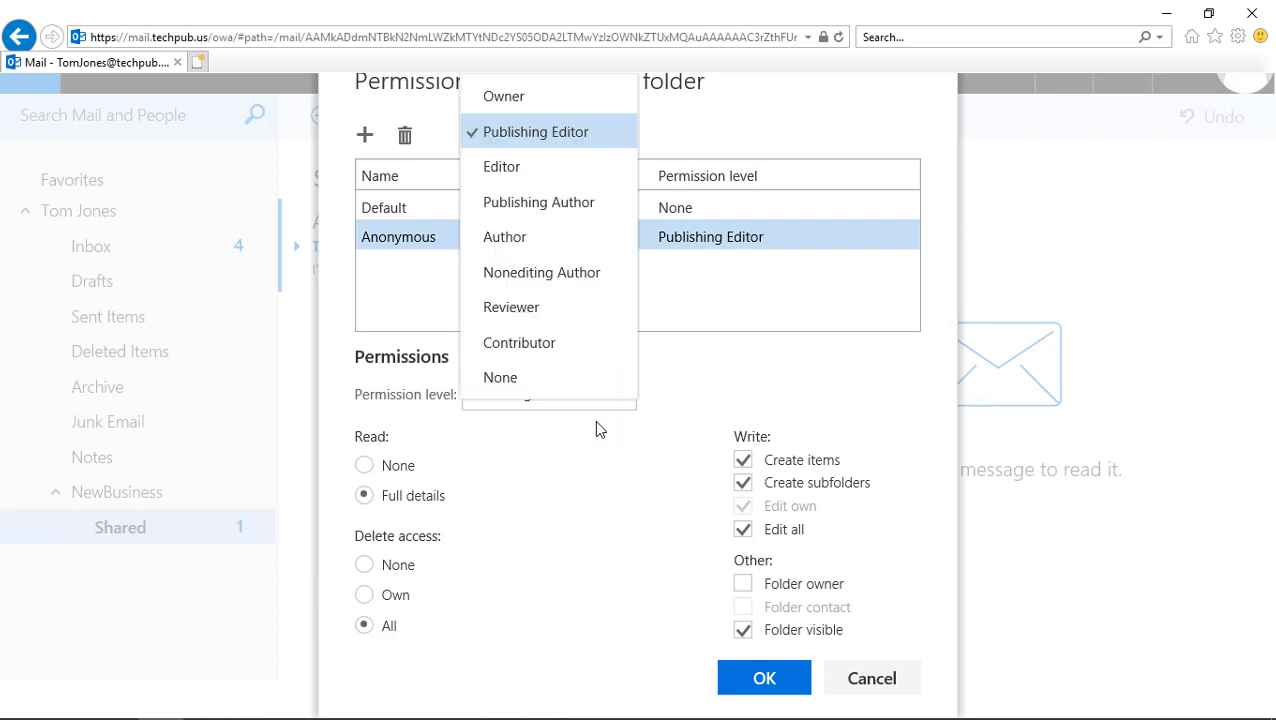
click(500, 376)
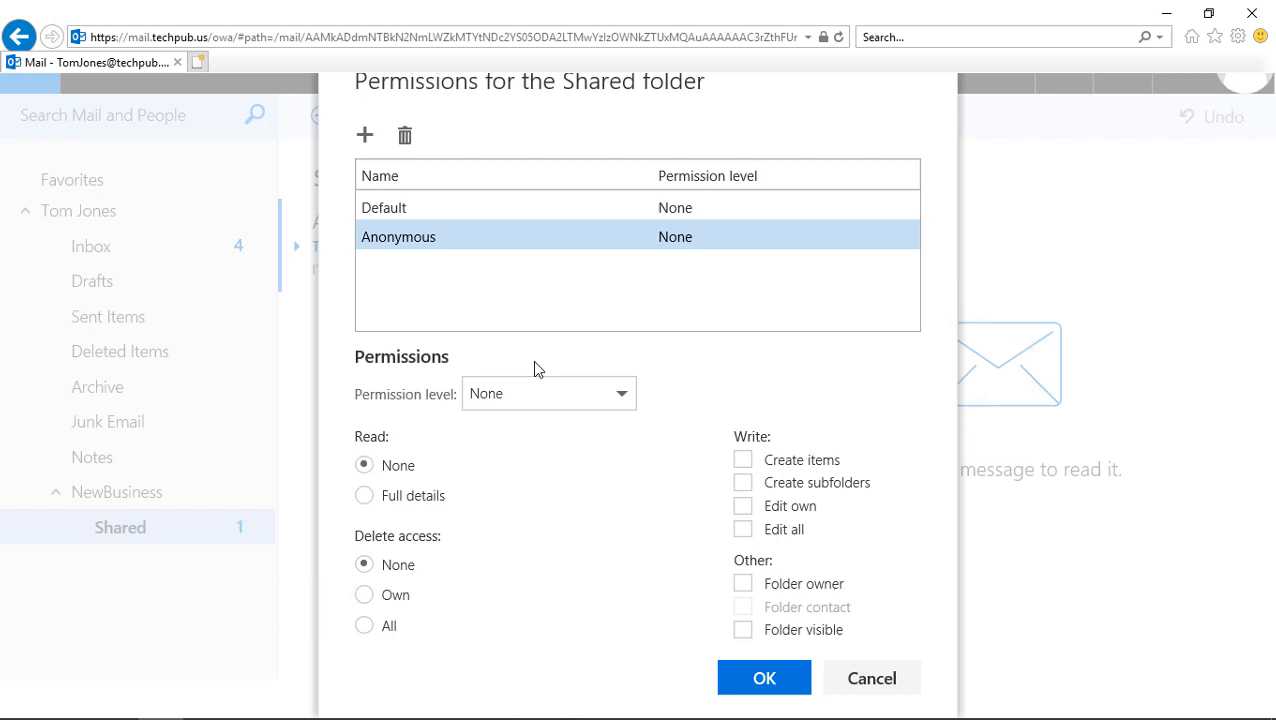
Add Administrator to the Shared folder's permissions as Owner and save
click(364, 136)
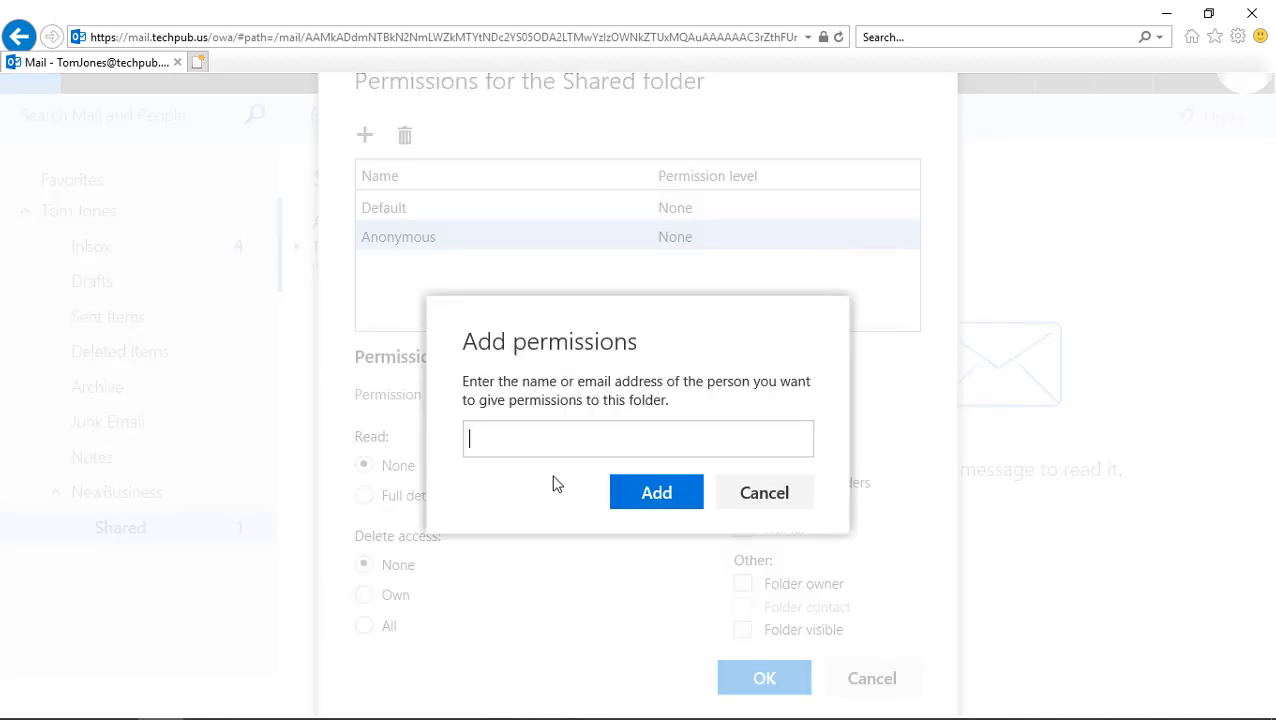
text(admin)
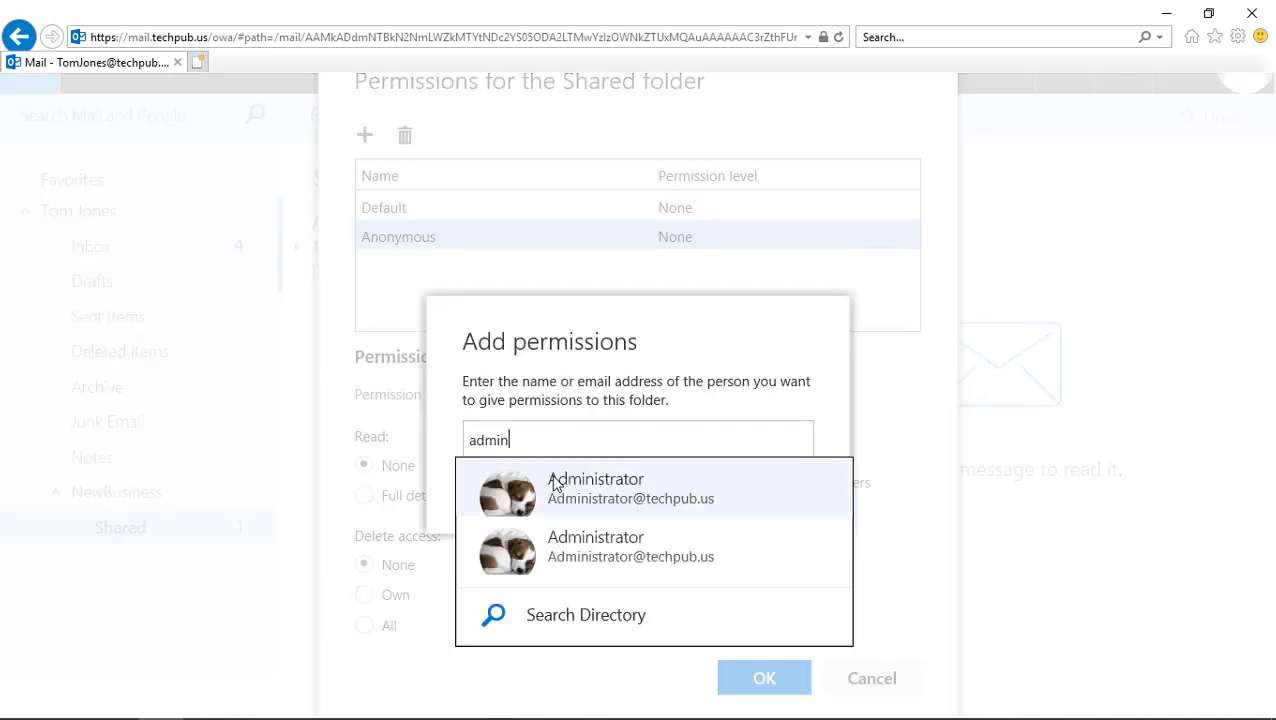
click(596, 488)
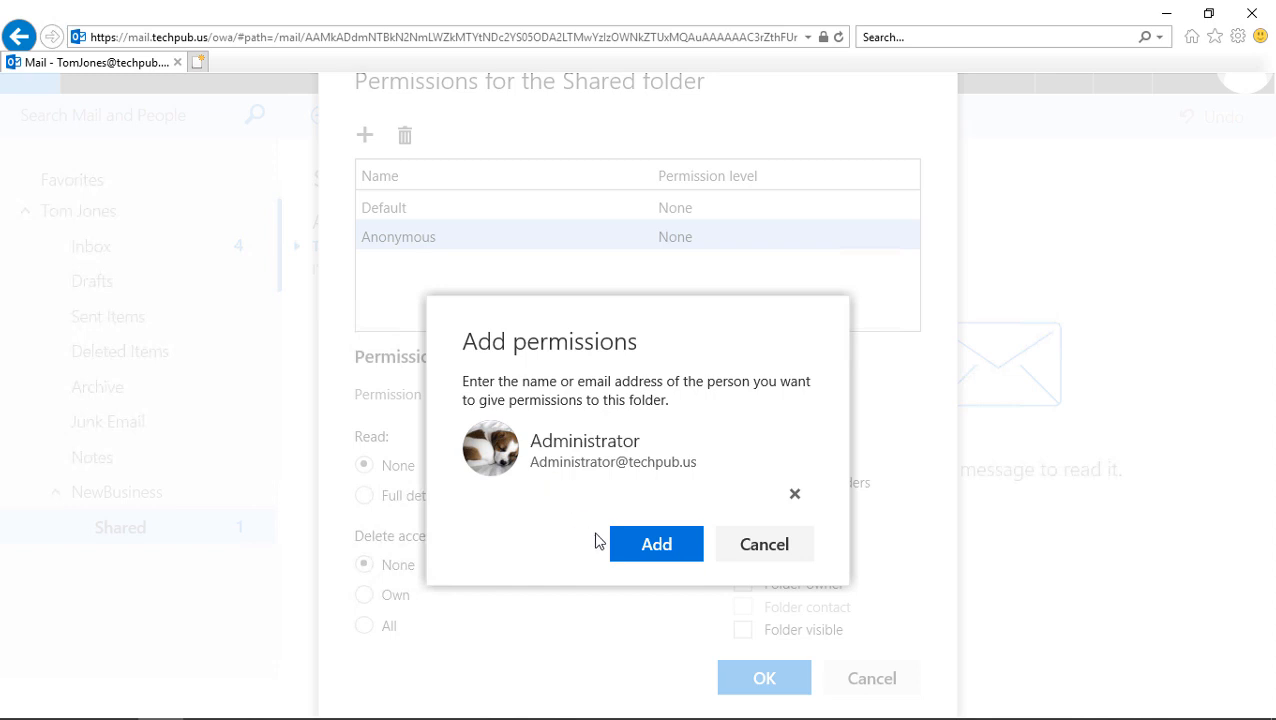
click(656, 544)
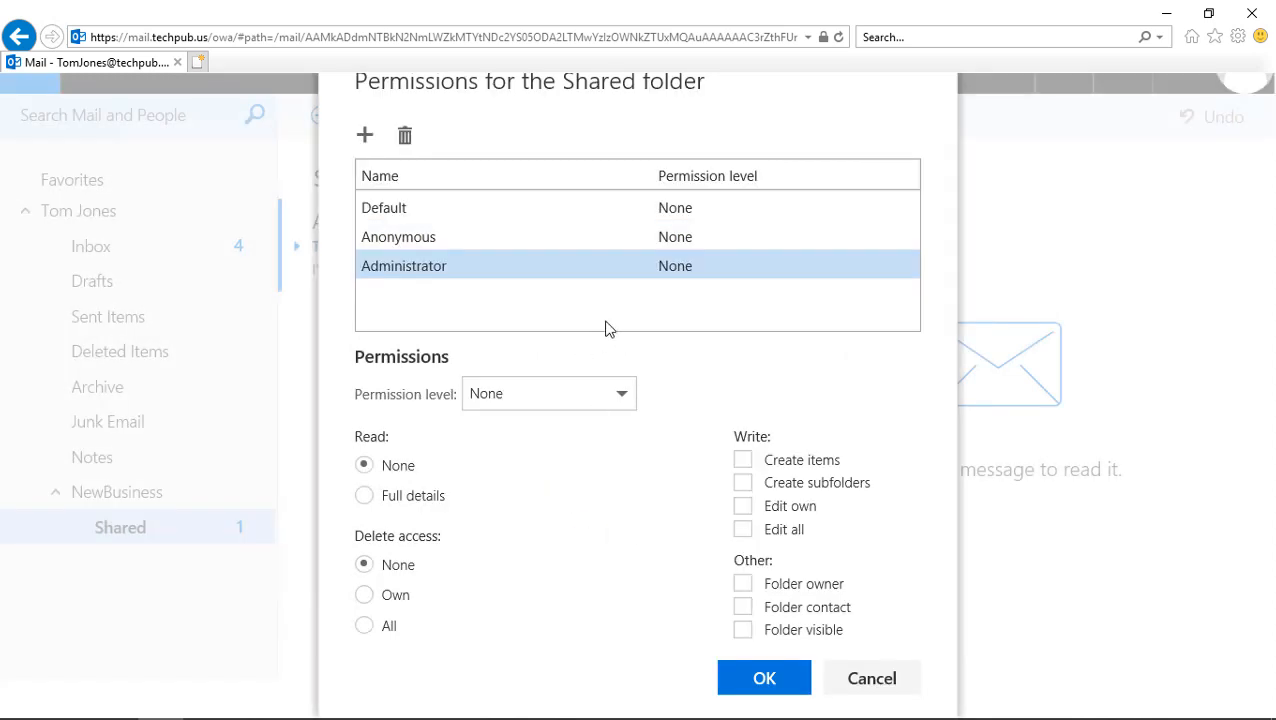
mouse_move(684, 404)
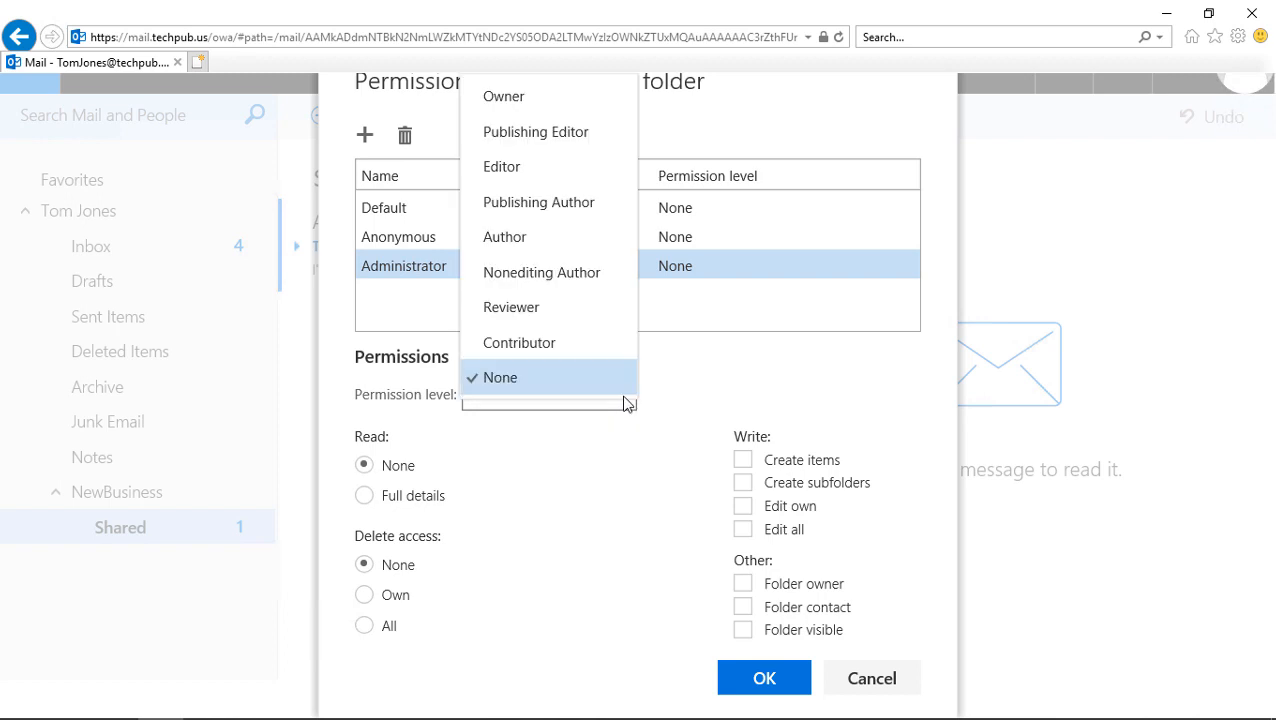
mouse_move(574, 132)
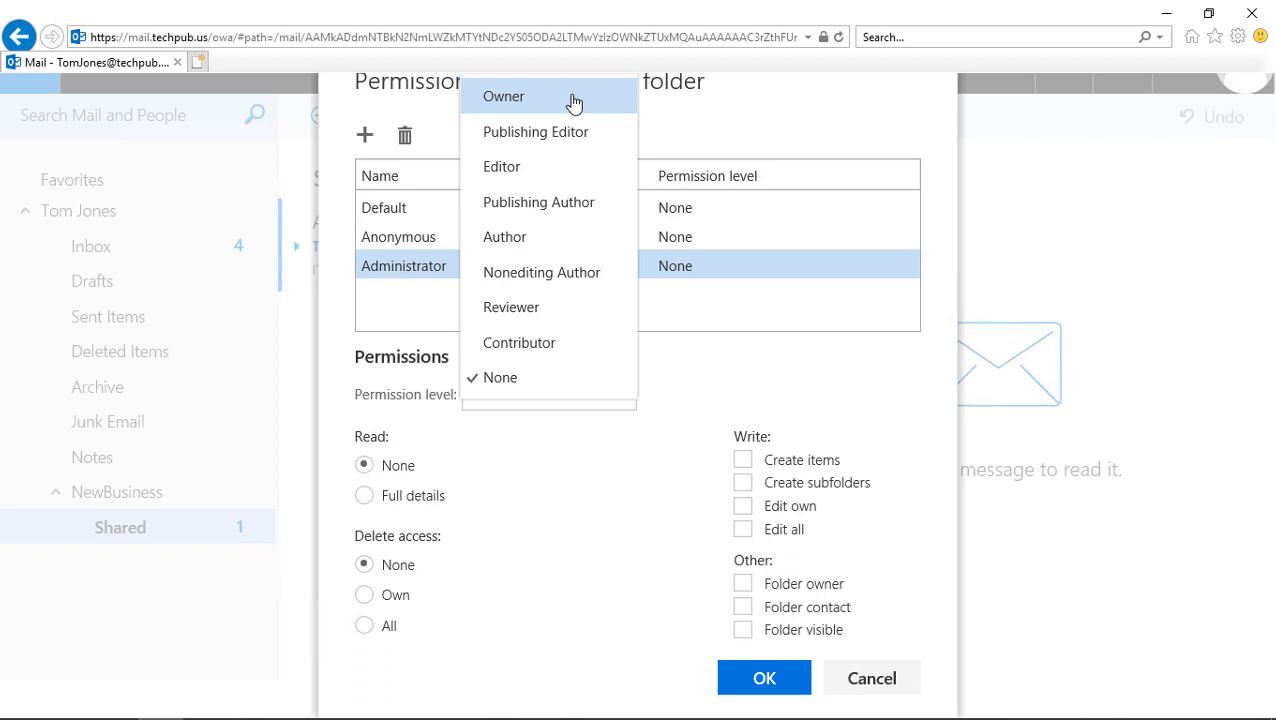
mouse_move(576, 104)
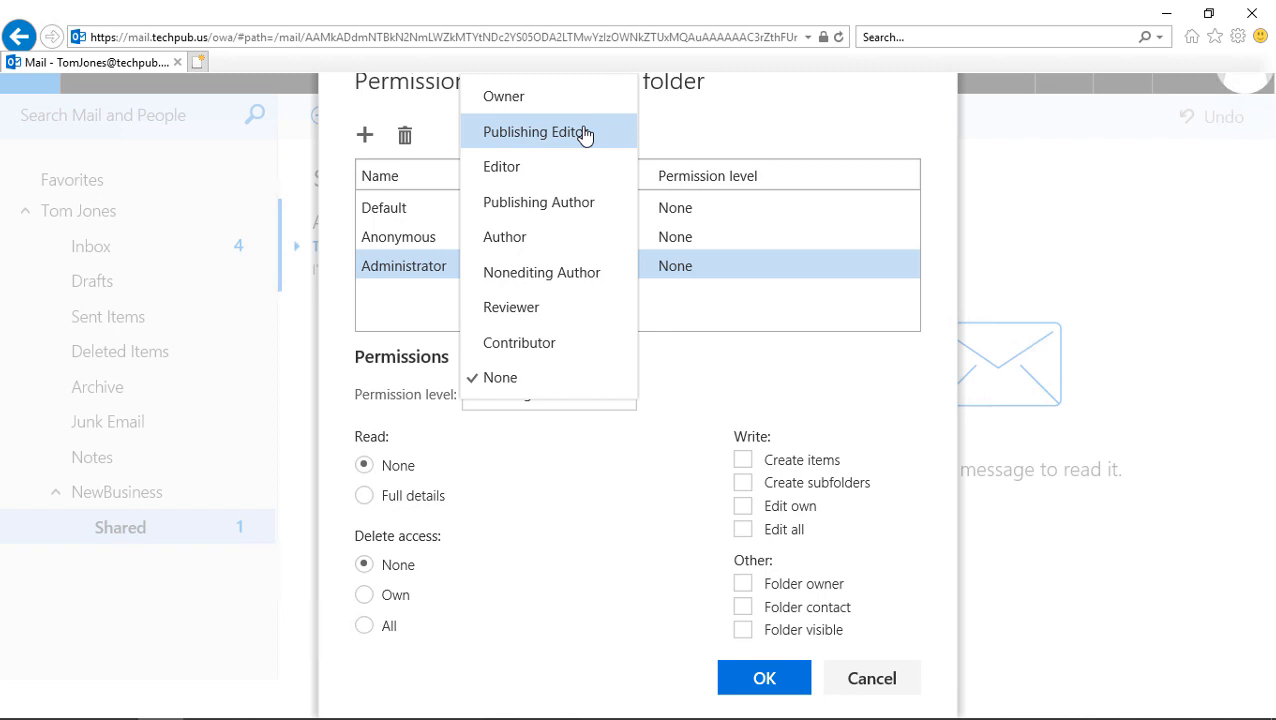
click(504, 96)
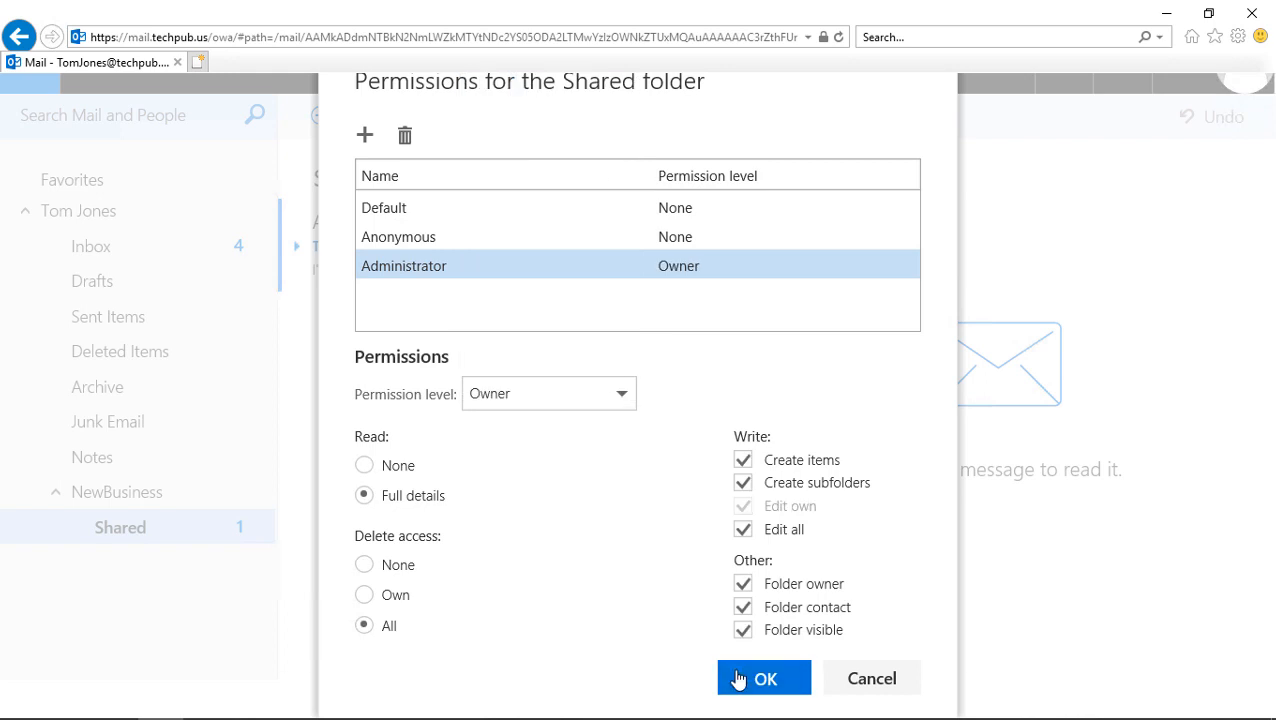
click(764, 678)
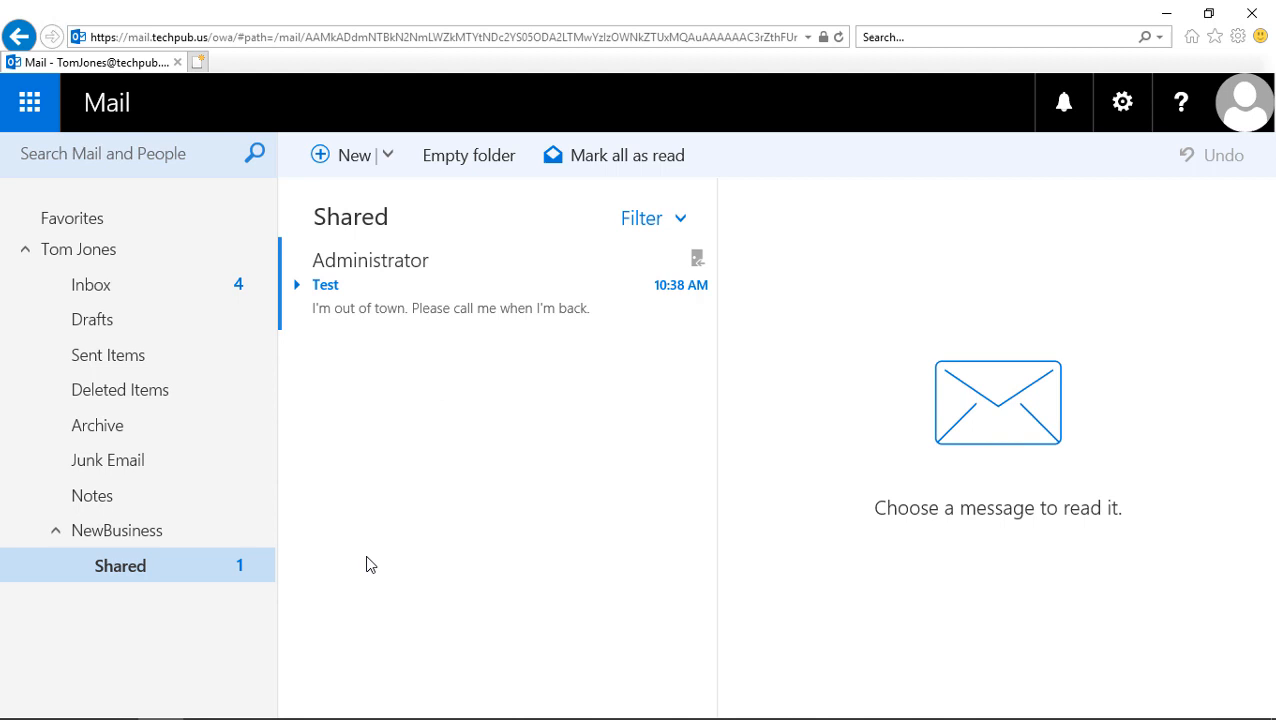
mouse_move(372, 564)
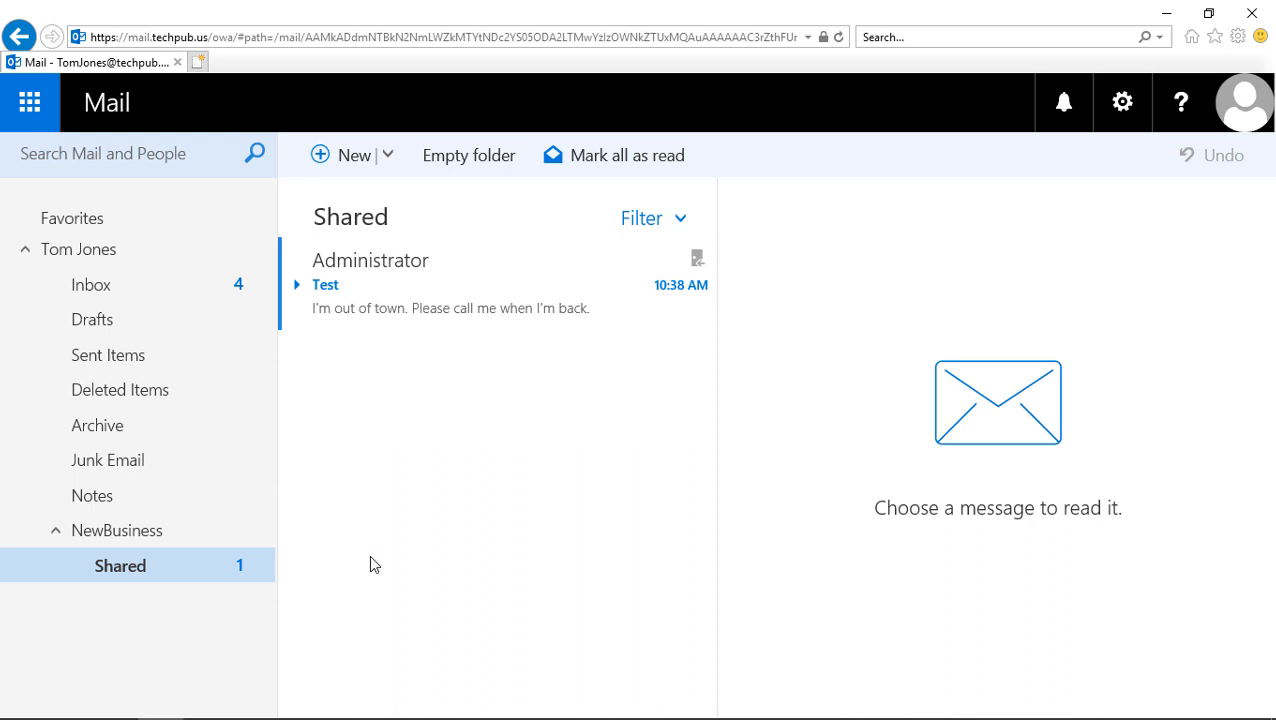
mouse_move(164, 552)
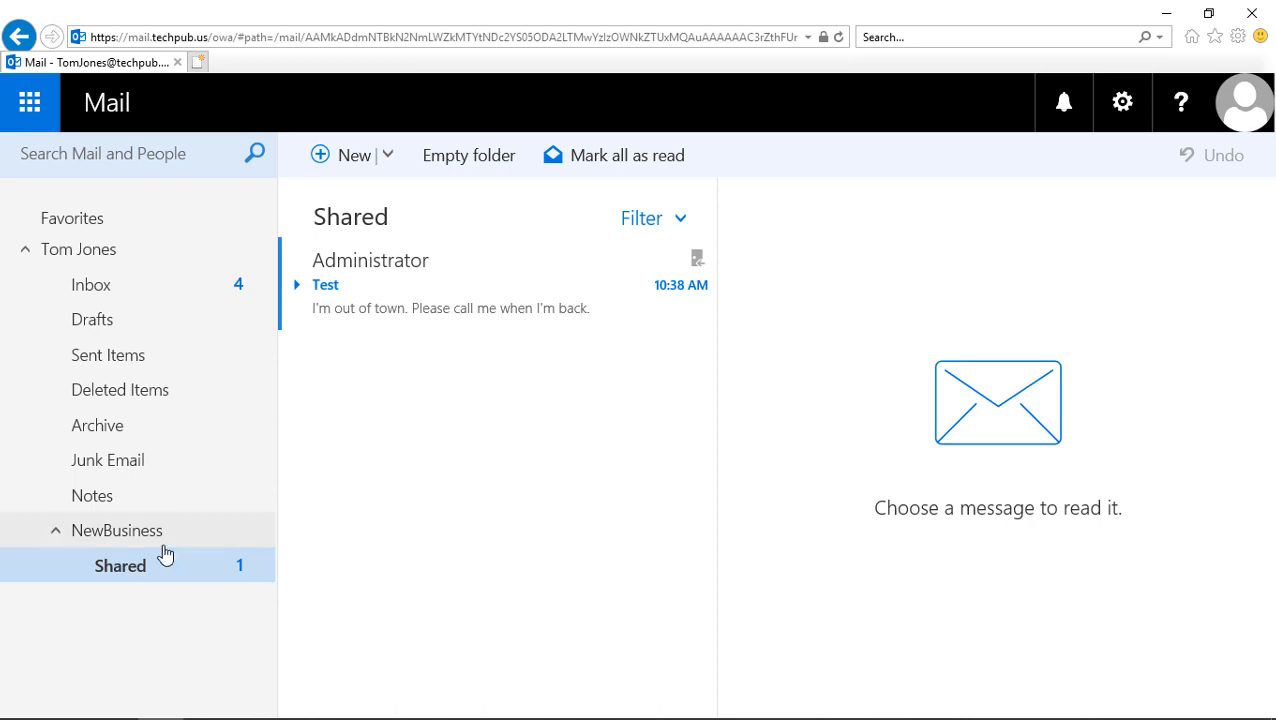
Add the NewBusiness folder to Favorites from its context menu
click(118, 530)
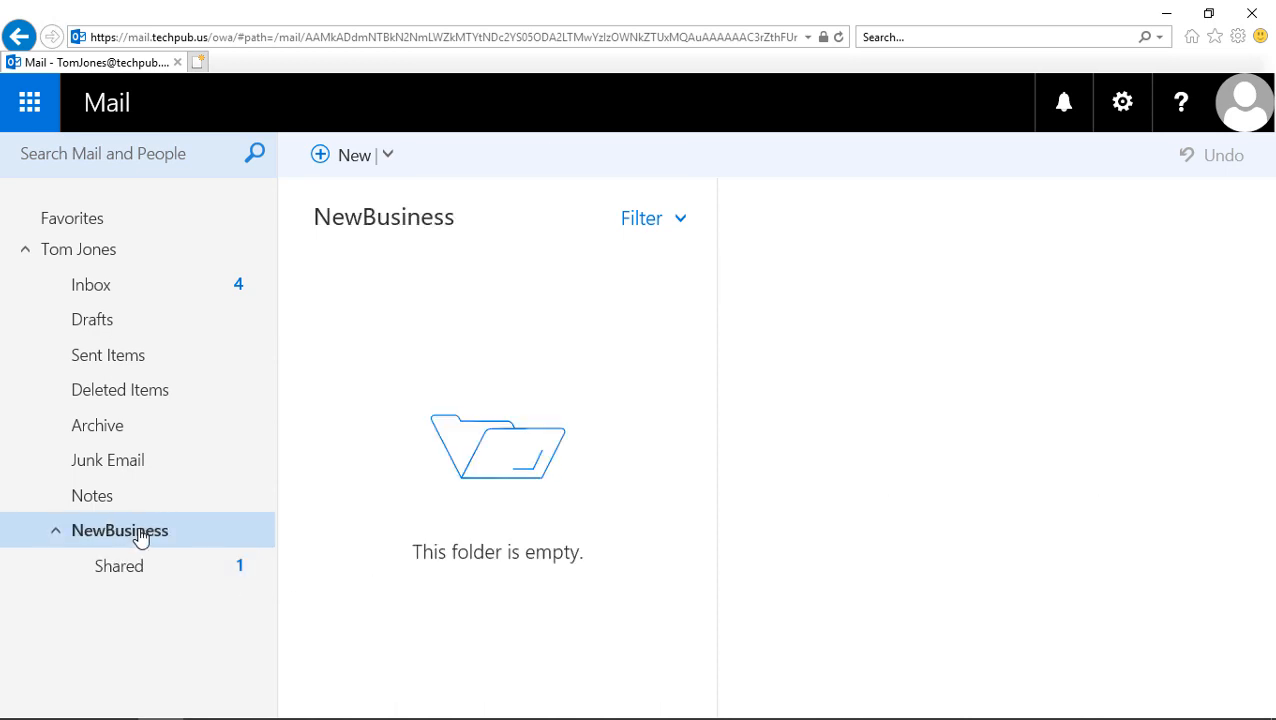
right_click(120, 530)
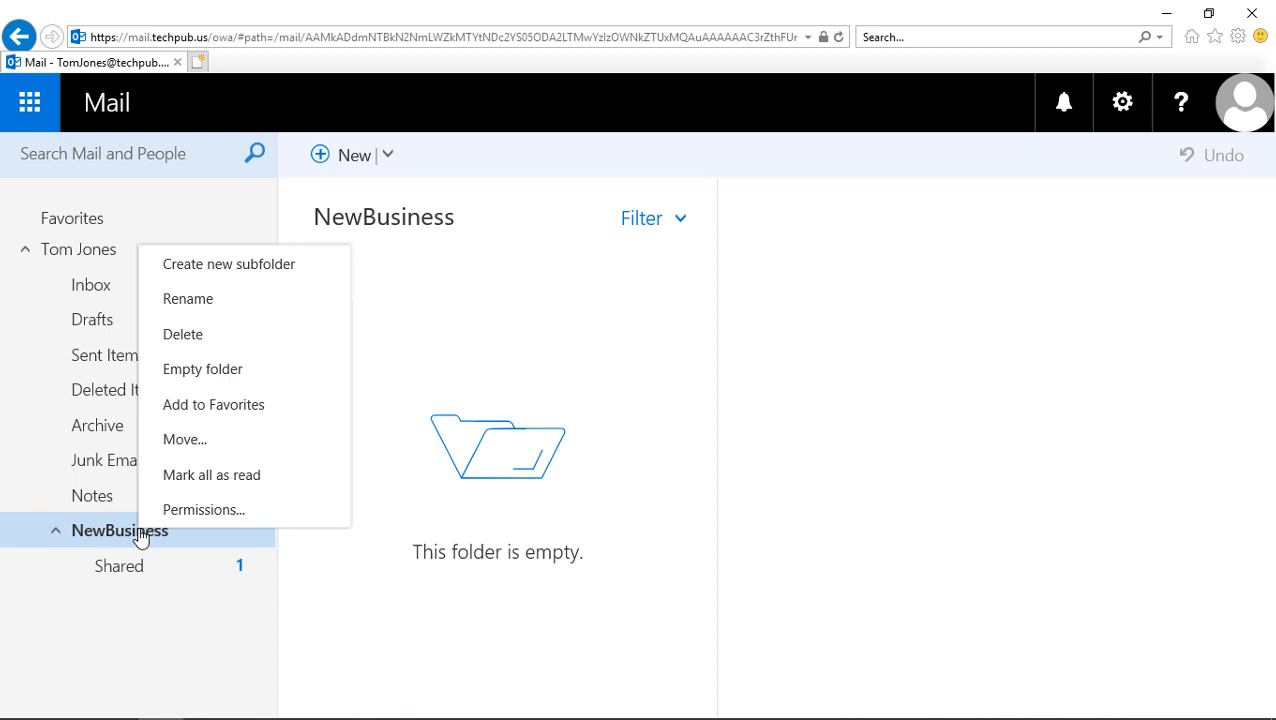
mouse_move(212, 404)
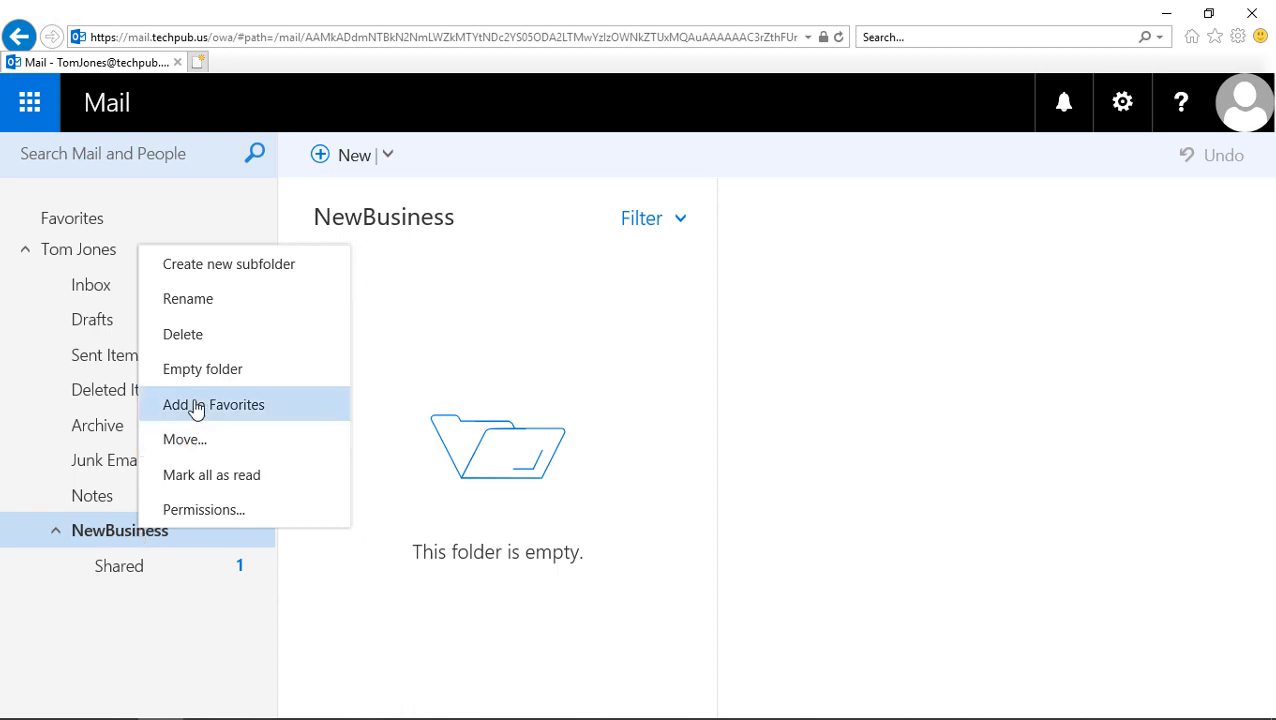
click(212, 404)
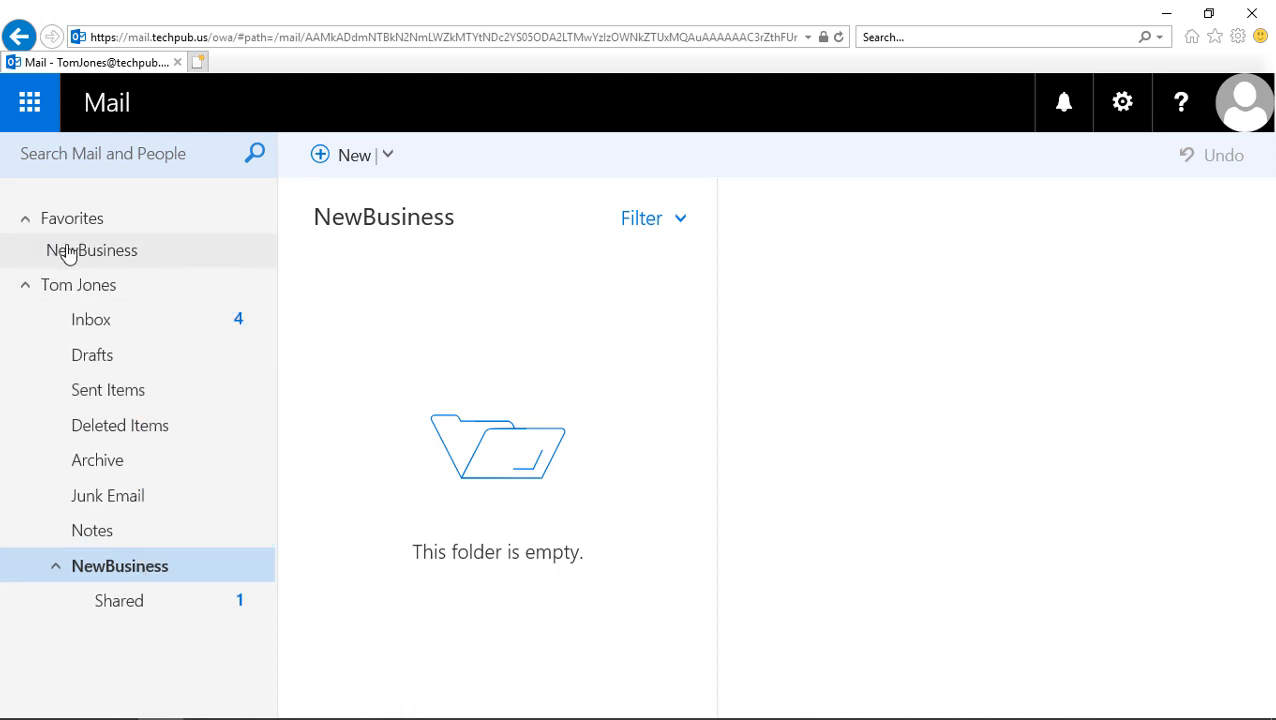
Open NewBusiness from Favorites, then from the mailbox, and reach the Shared subfolder
click(94, 250)
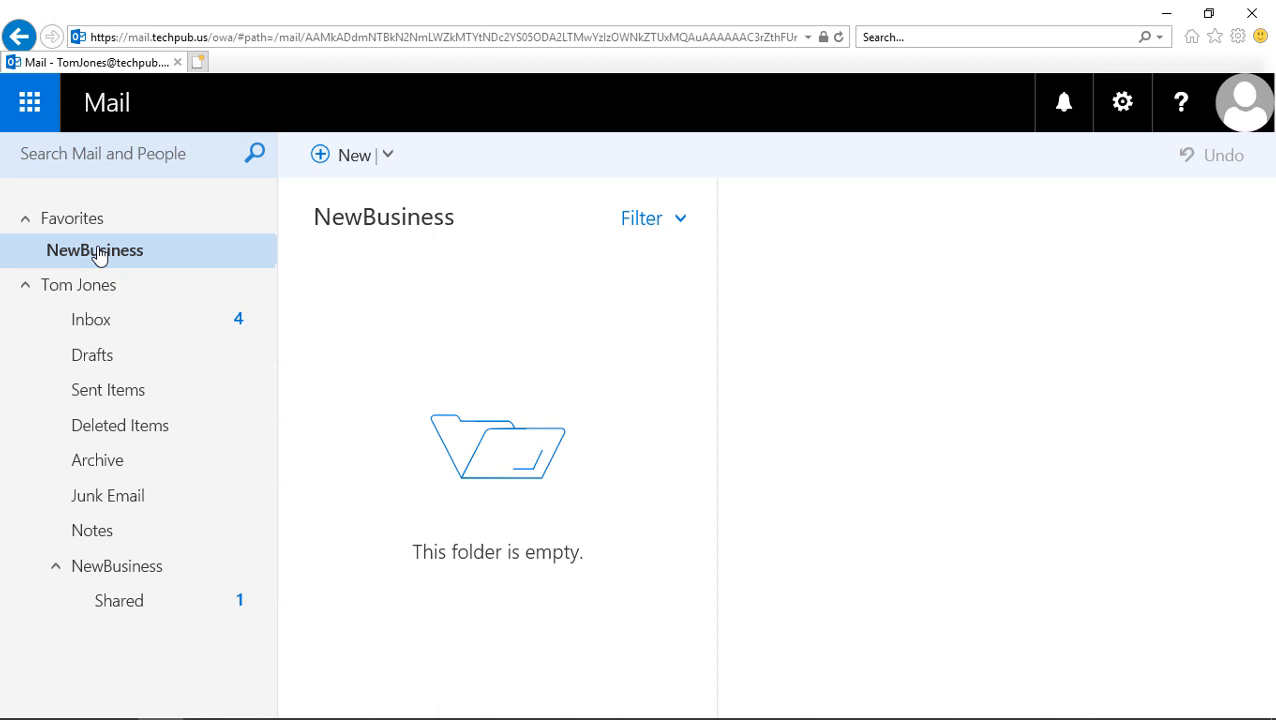
mouse_move(96, 232)
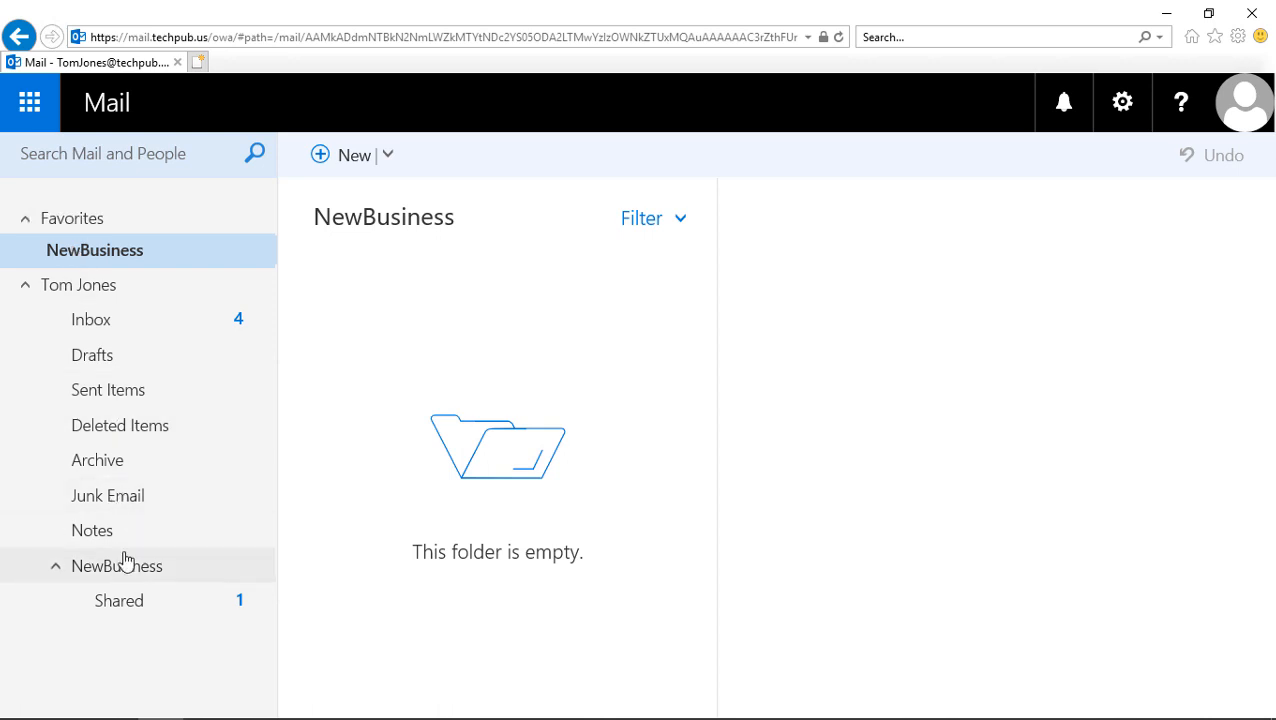
click(116, 564)
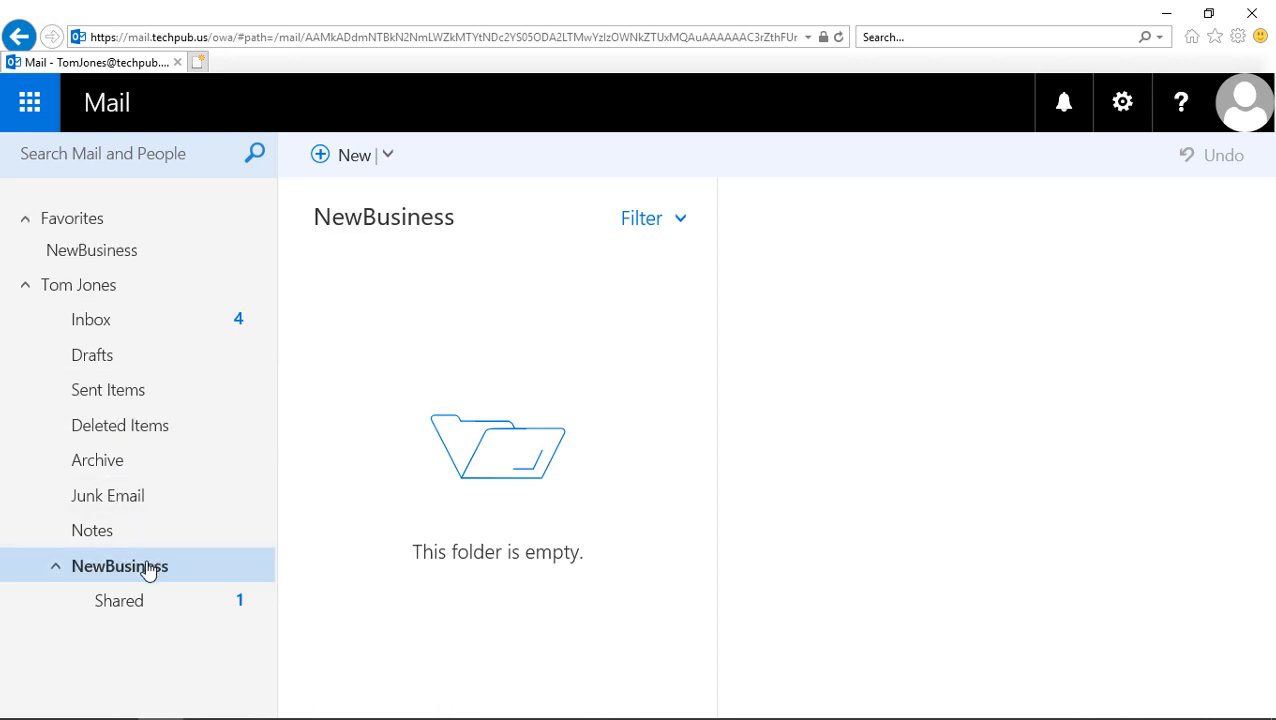
right_click(120, 564)
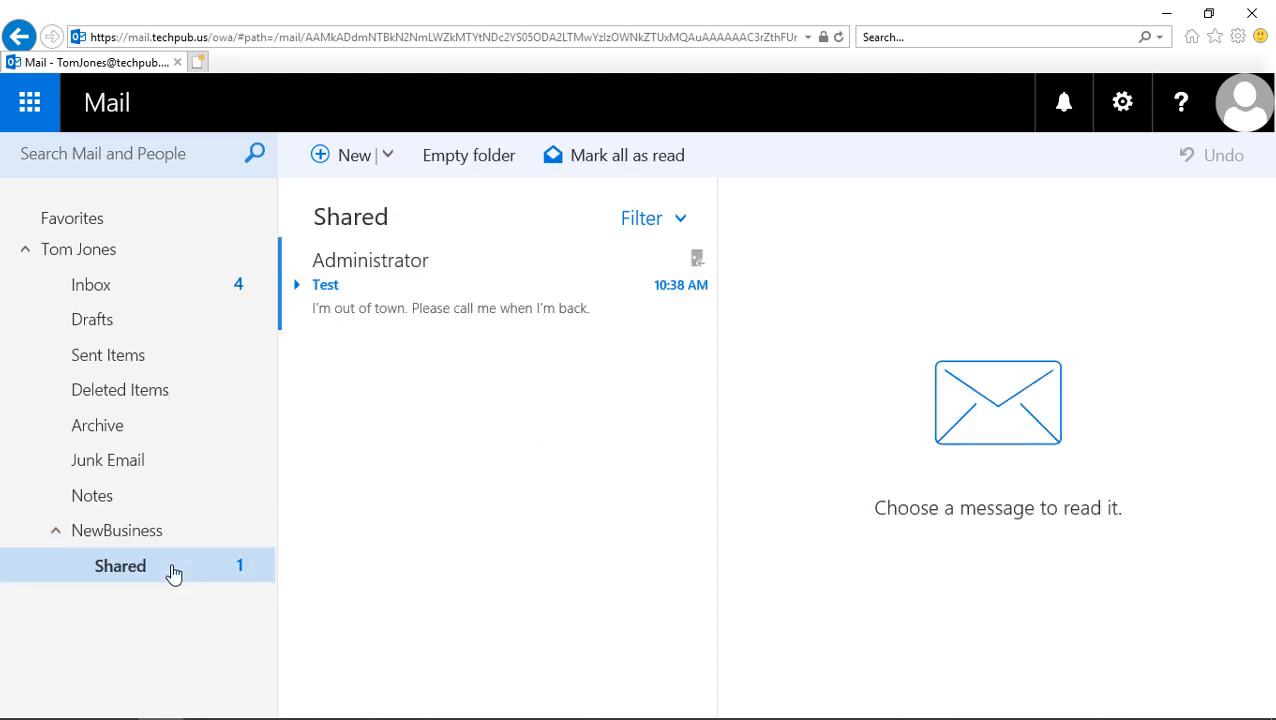
Mark all messages in the Shared folder as read
right_click(120, 566)
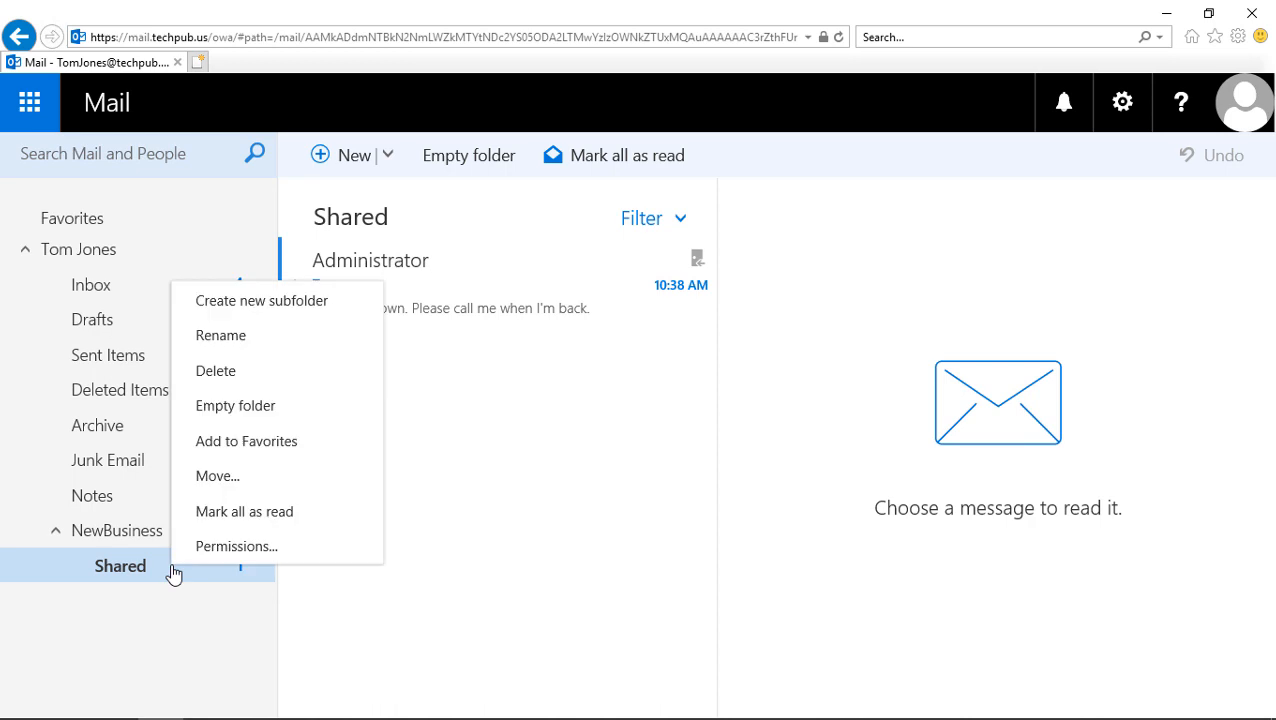
mouse_move(244, 512)
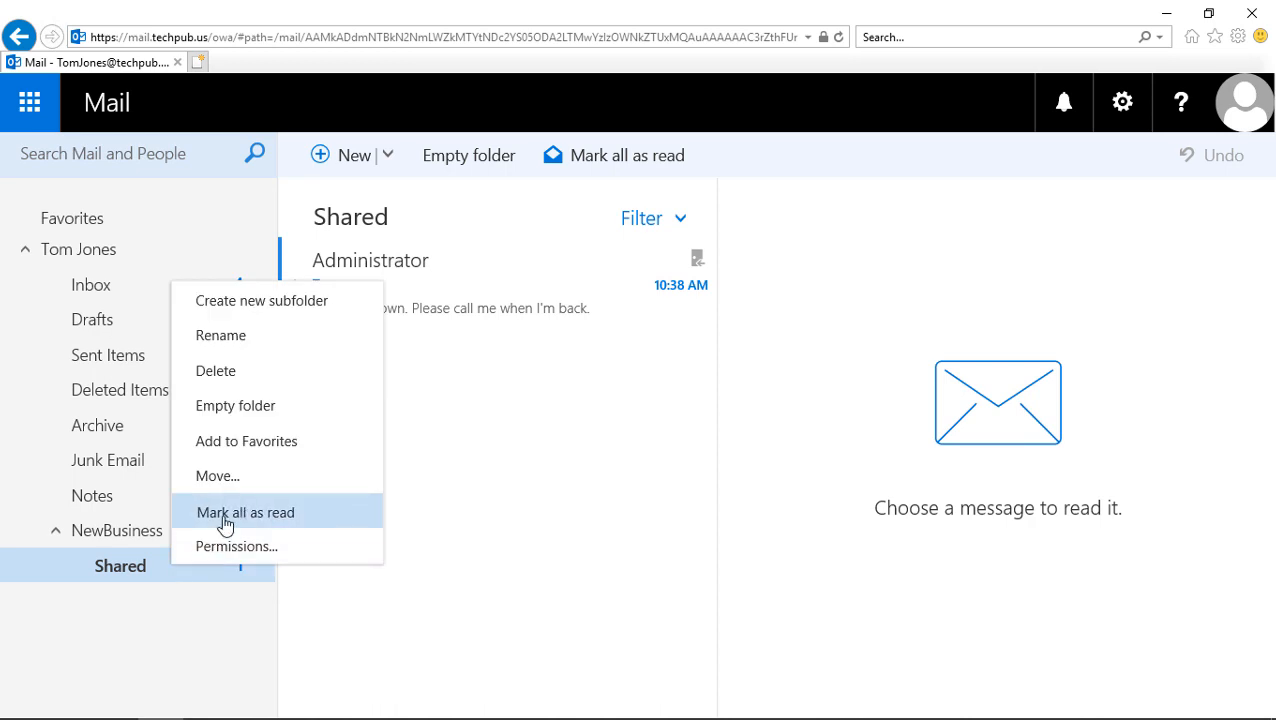
click(244, 512)
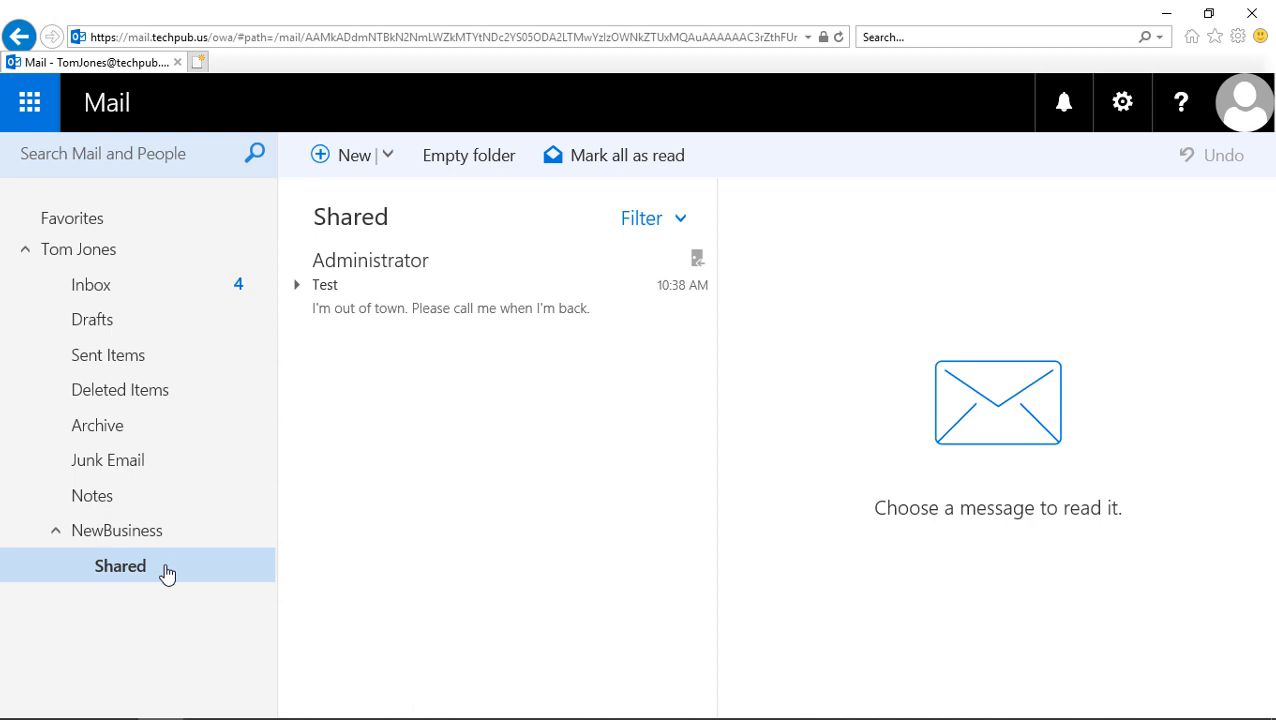
Mark the Test message unread again and return to the Inbox
click(400, 284)
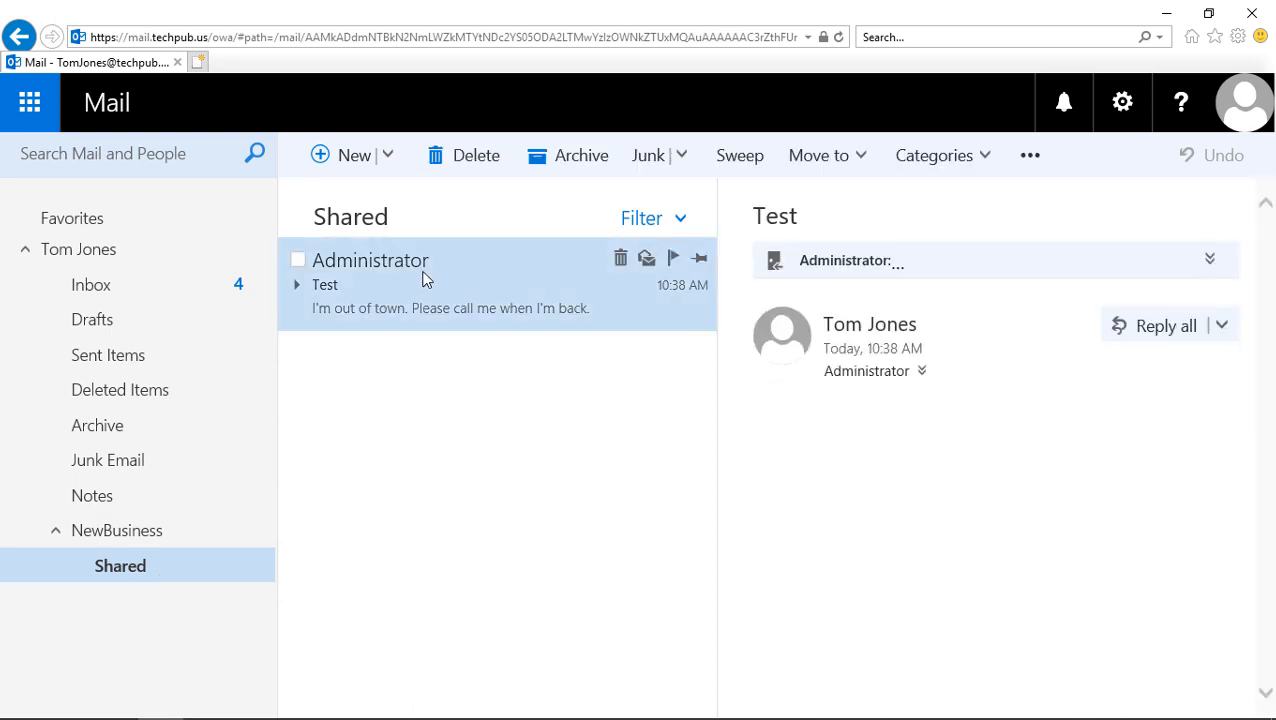
right_click(424, 280)
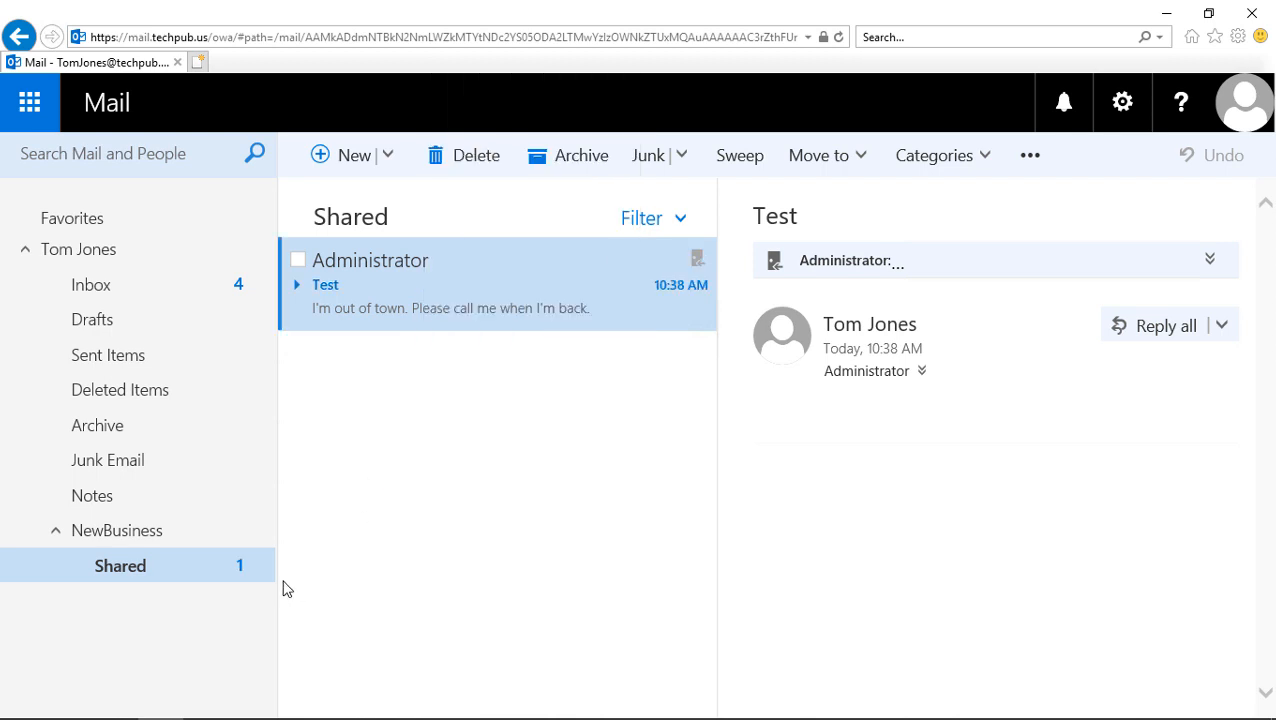
mouse_move(420, 548)
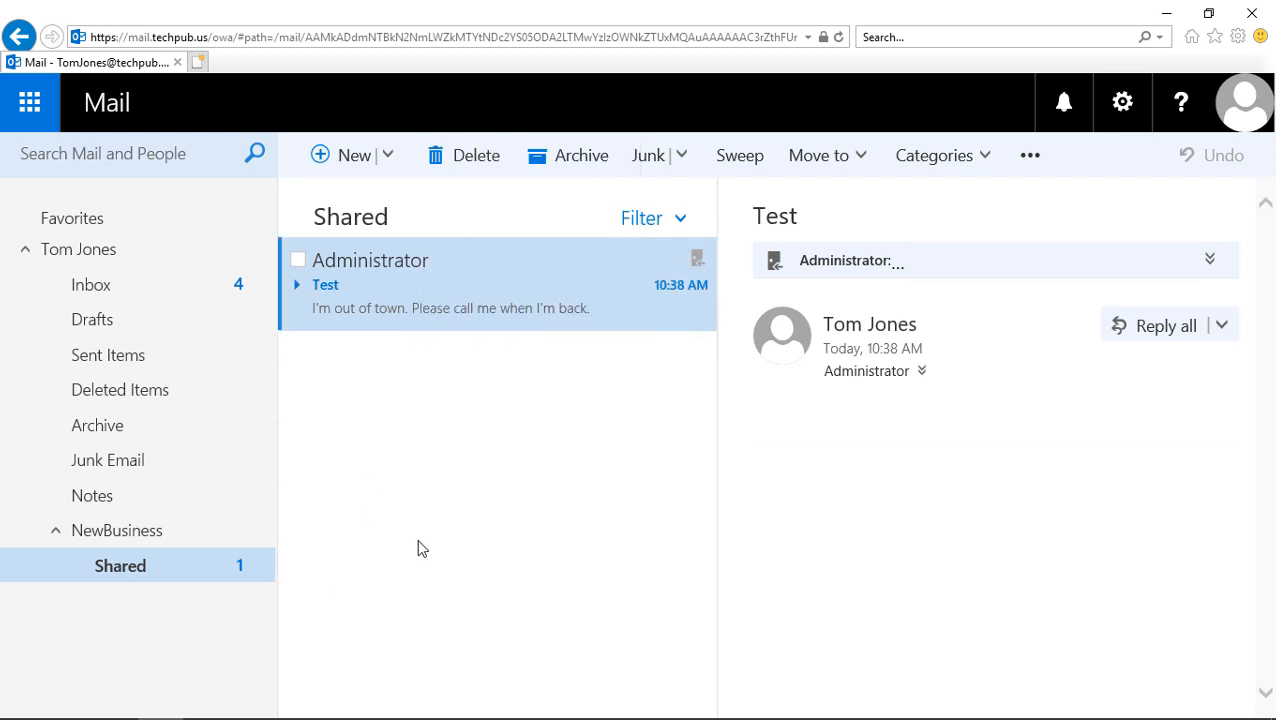
click(92, 284)
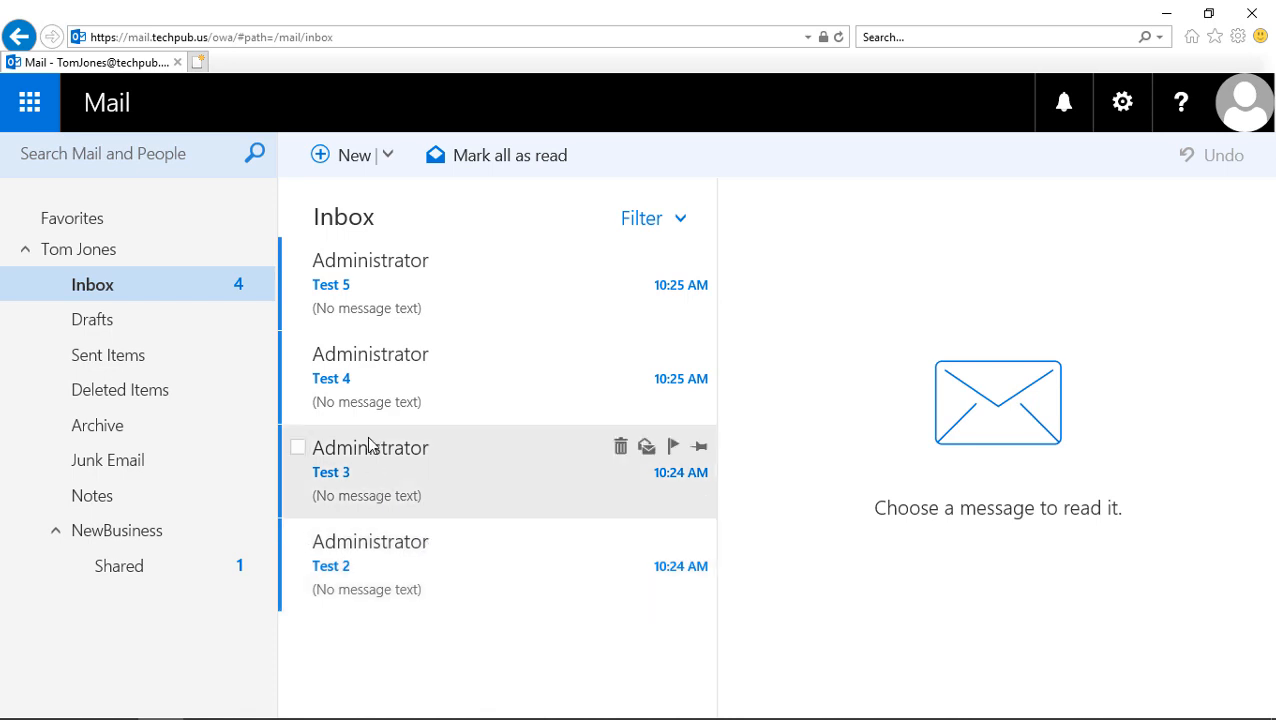
mouse_move(388, 438)
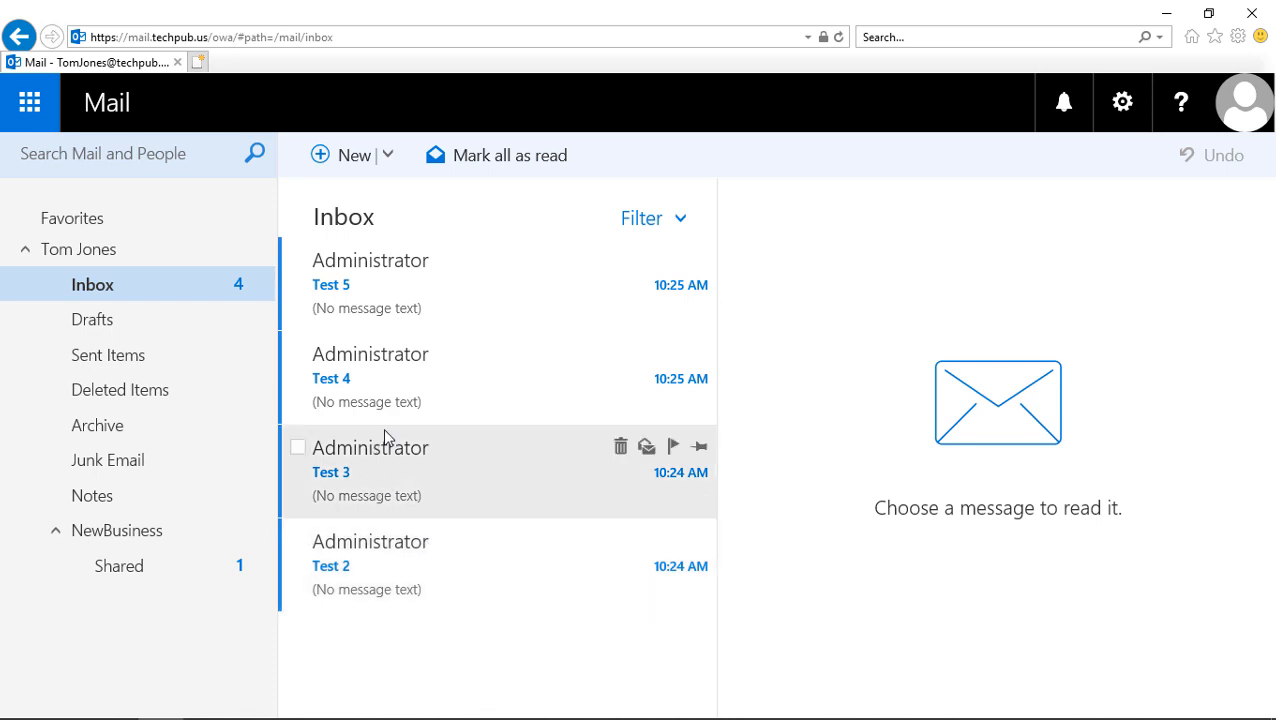